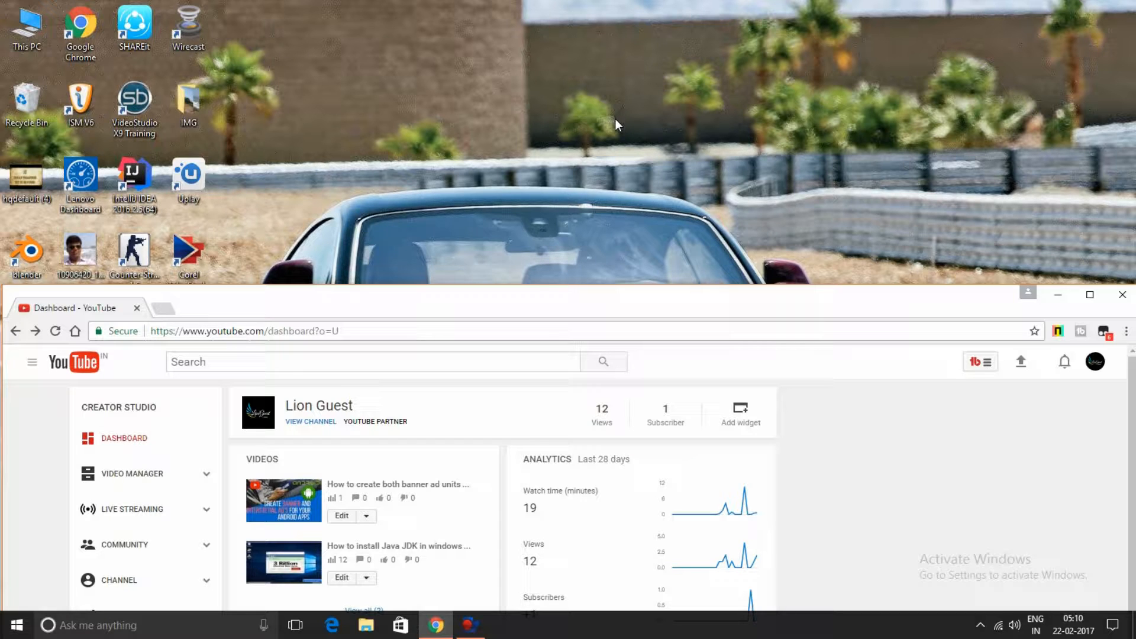
pyautogui.moveTo(598, 174)
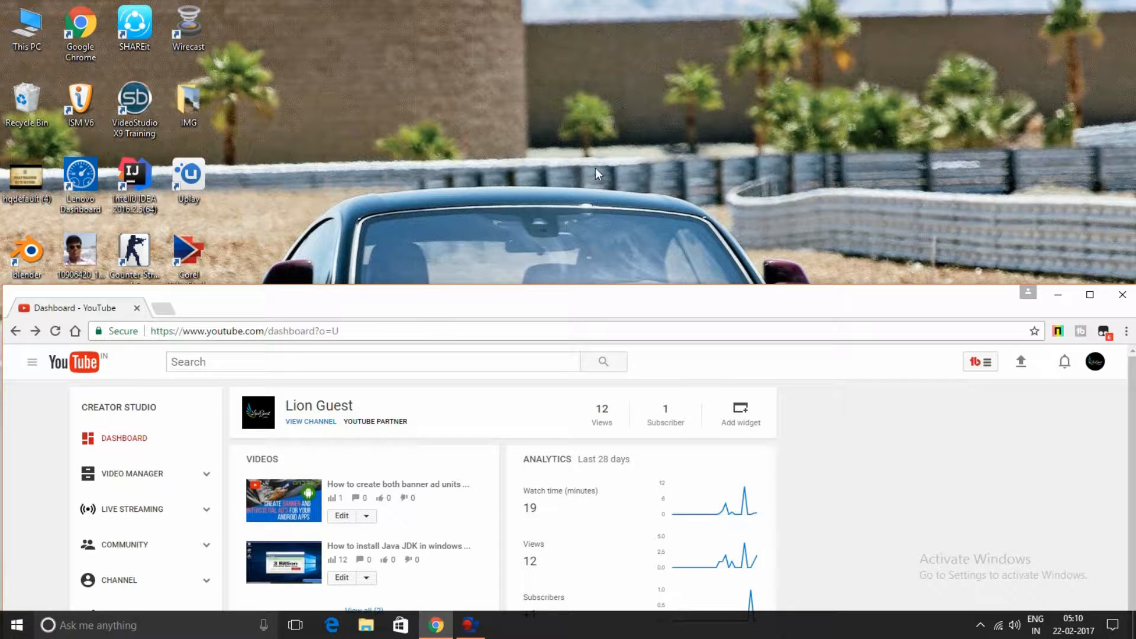
# Maximise the Creator Studio dashboard window and head to the Live Streaming section.
pyautogui.click(1088, 294)
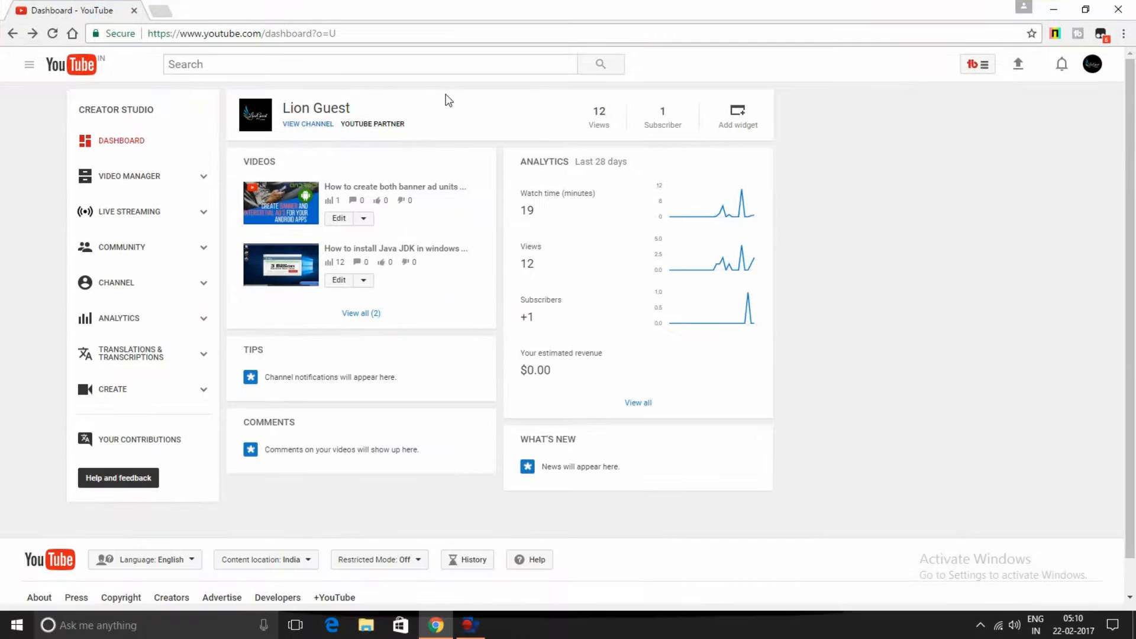
pyautogui.moveTo(1091, 64)
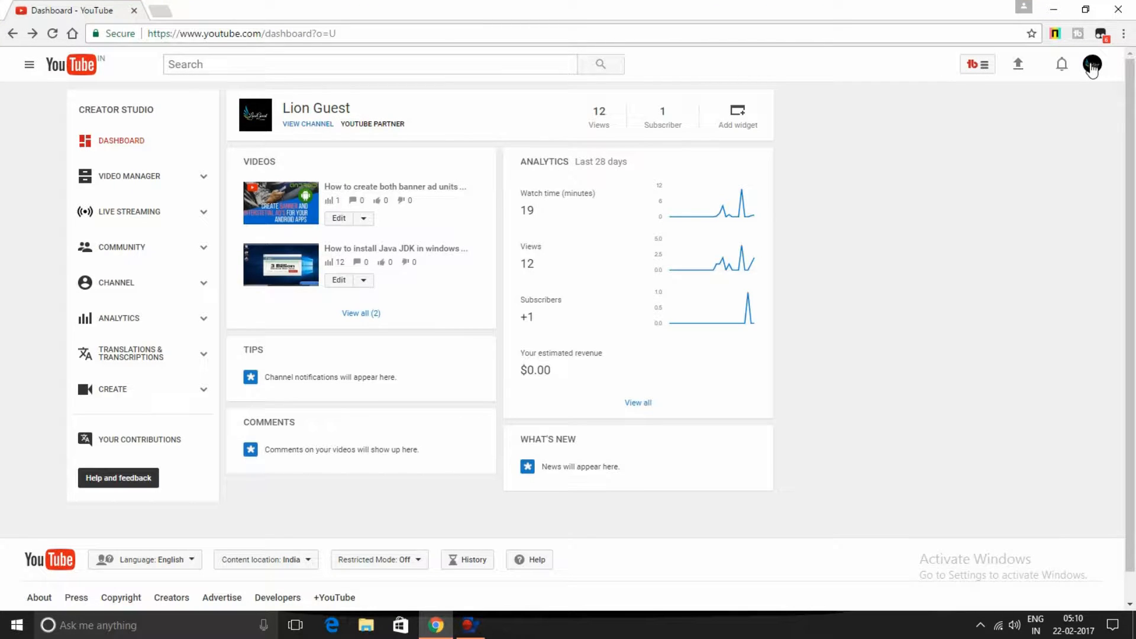
pyautogui.click(1092, 64)
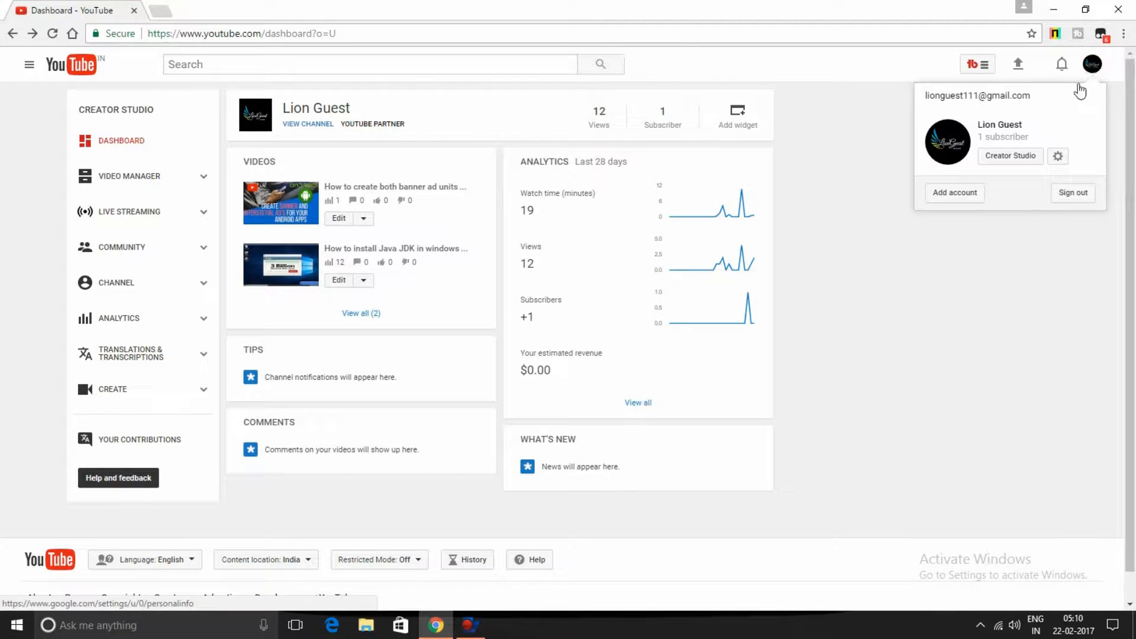
pyautogui.moveTo(877, 319)
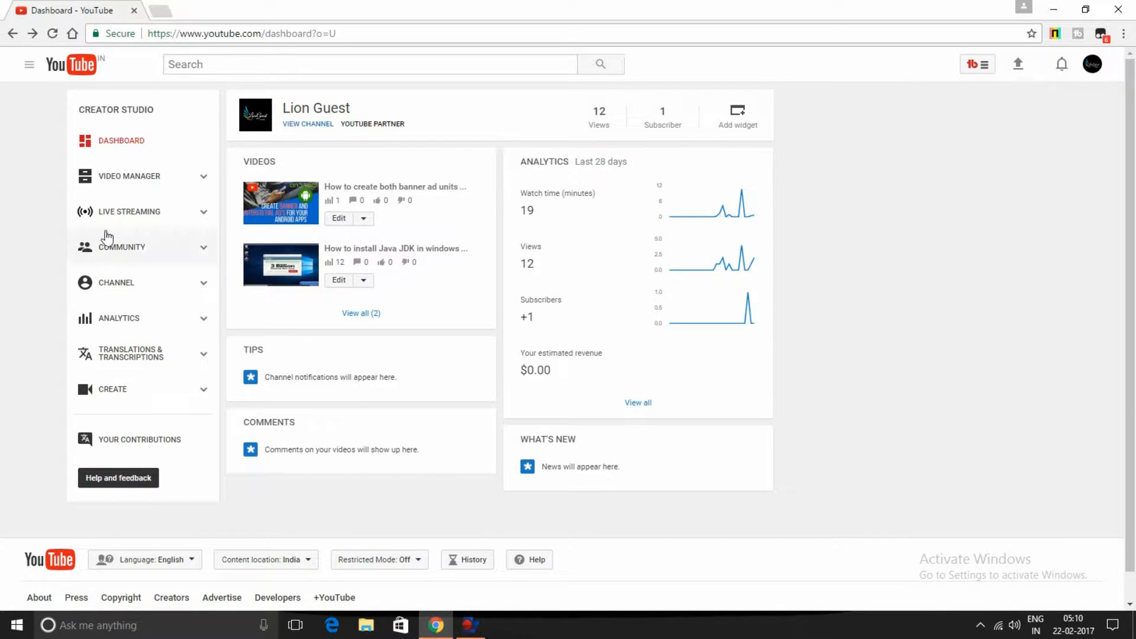
pyautogui.click(129, 210)
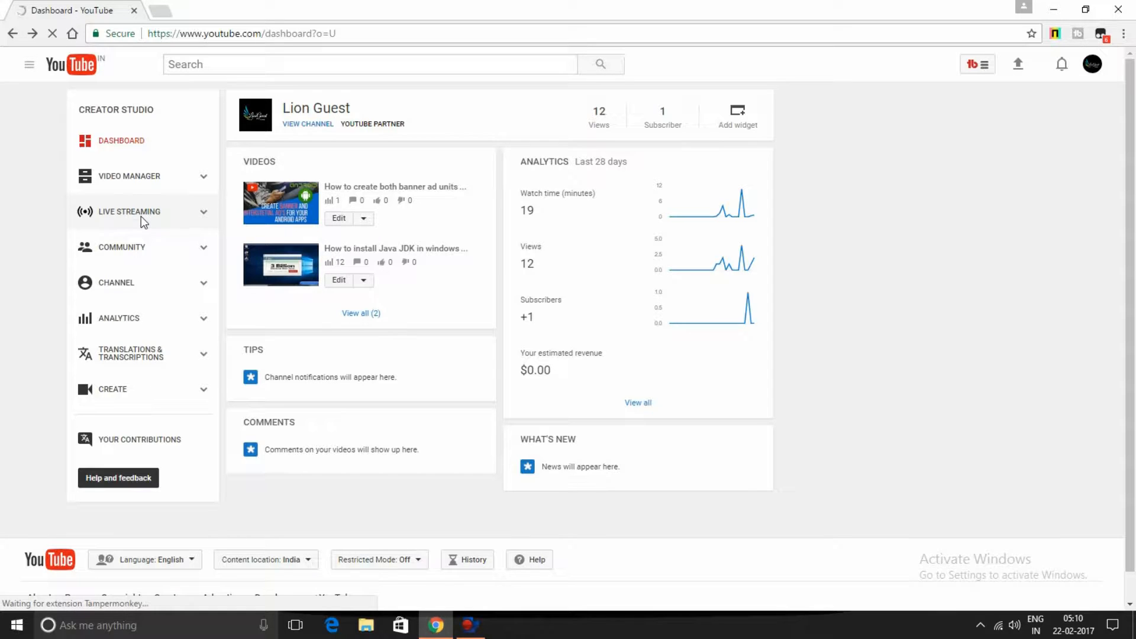
# Open the Live Streaming dashboard and follow the 'Set up encoding software' tip to the Guide to Encoding.
pyautogui.click(129, 211)
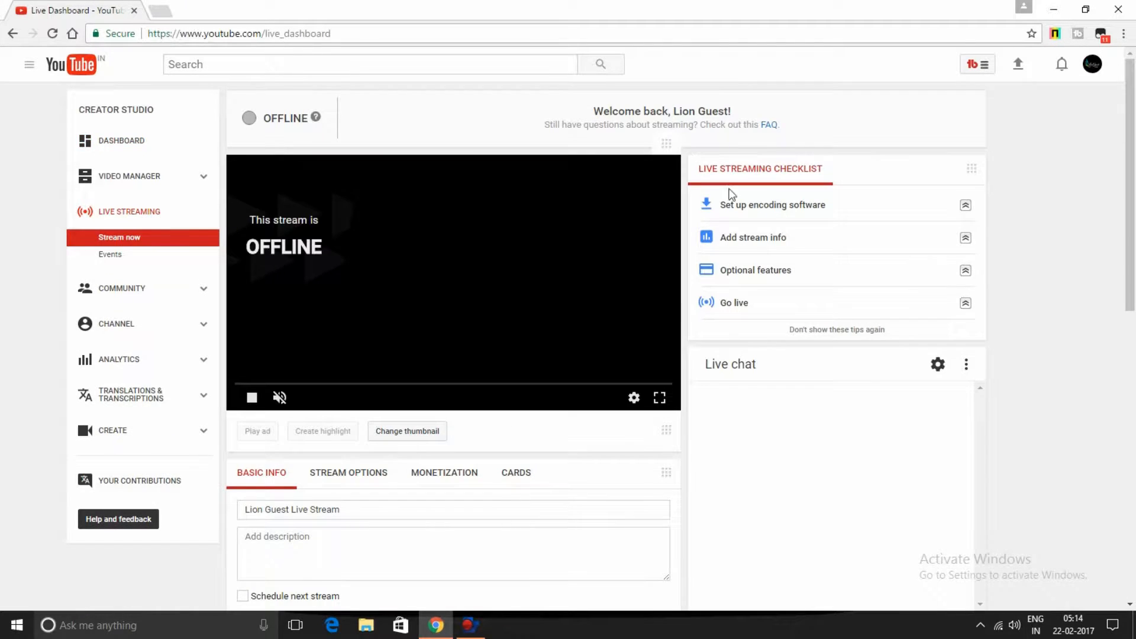
pyautogui.click(771, 204)
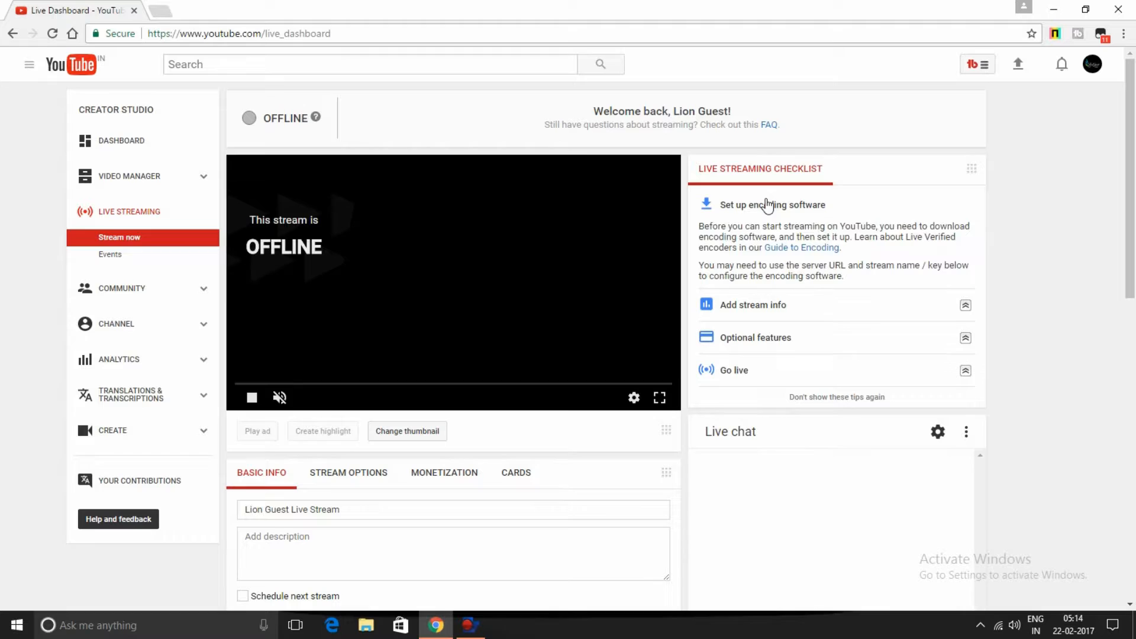
pyautogui.moveTo(800, 252)
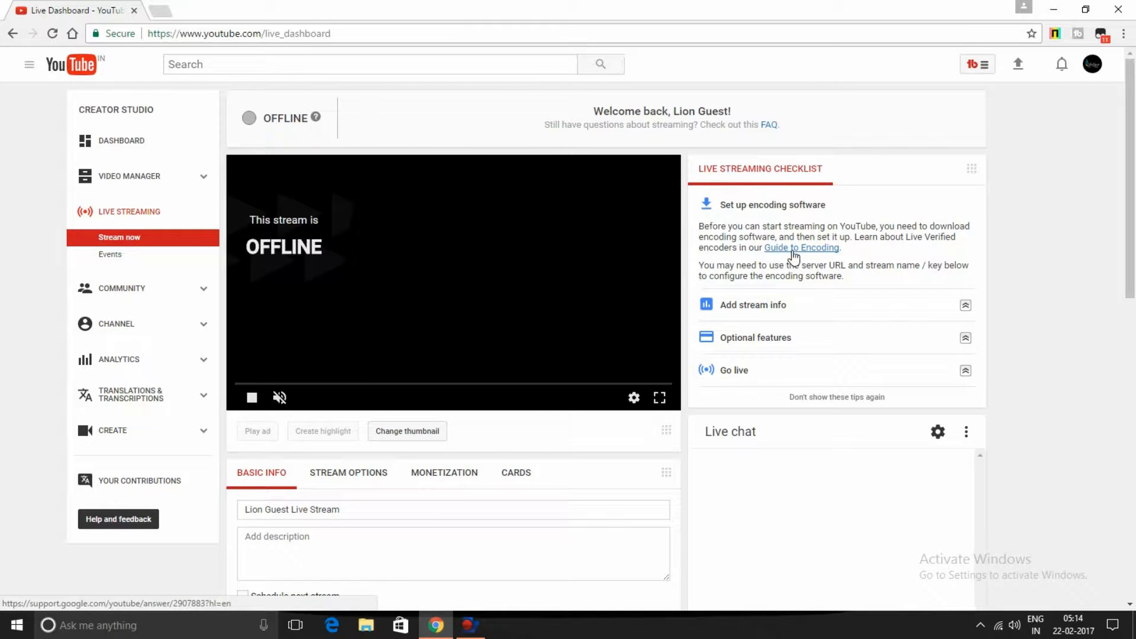
pyautogui.click(801, 248)
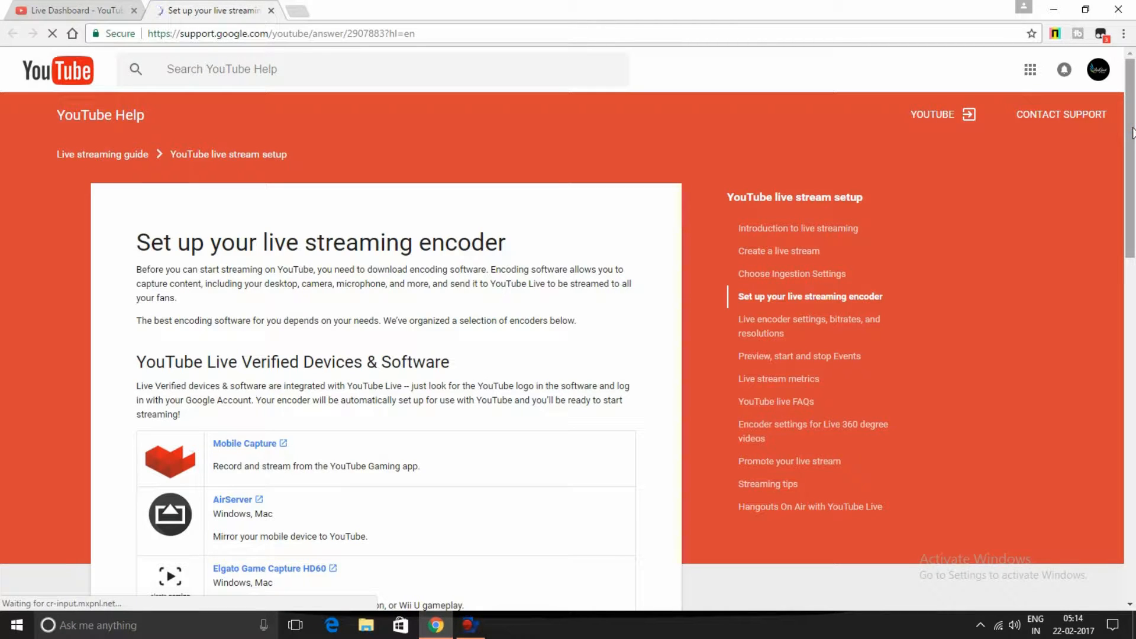
# Open the 'Open Broadcaster Software' link under Other Encoders in a new tab and view it.
pyautogui.scroll(-3)
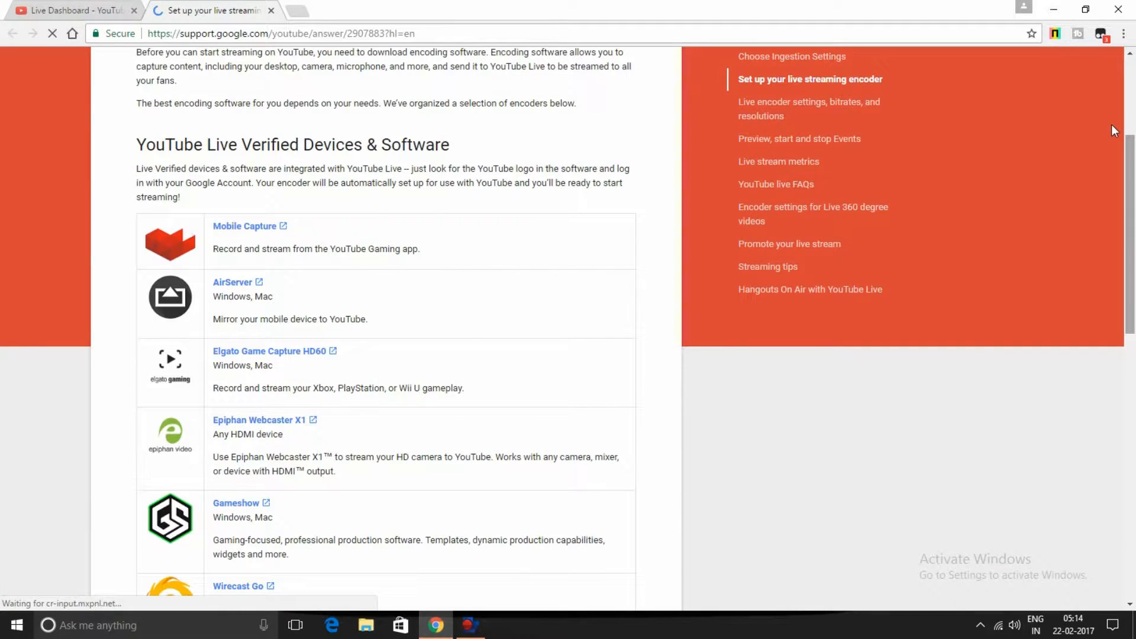
pyautogui.scroll(-3)
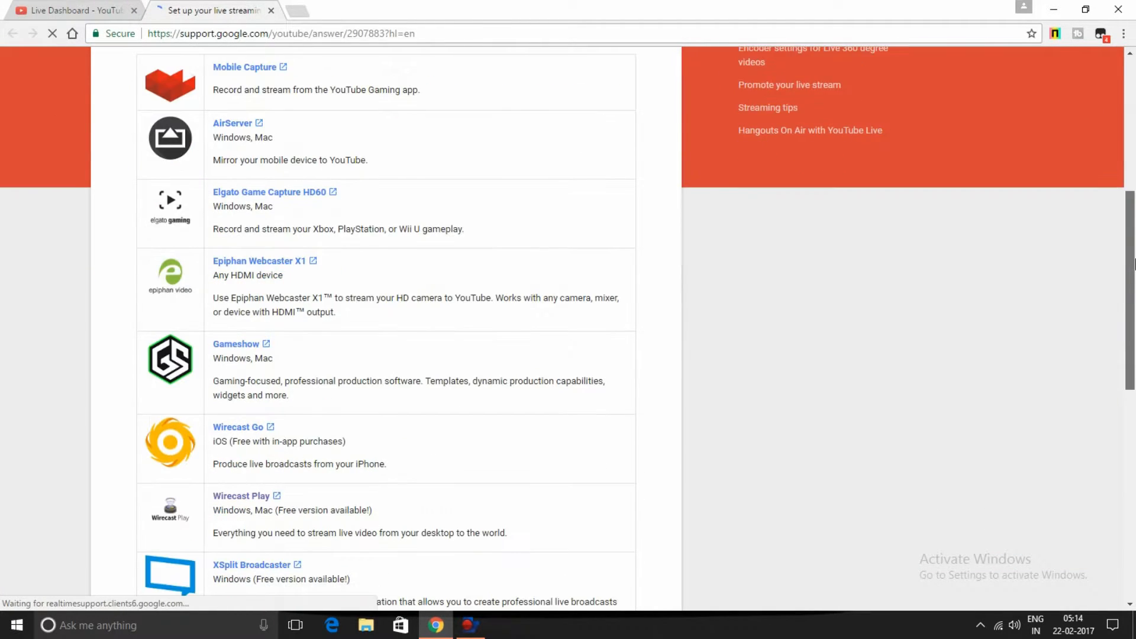
pyautogui.scroll(-3)
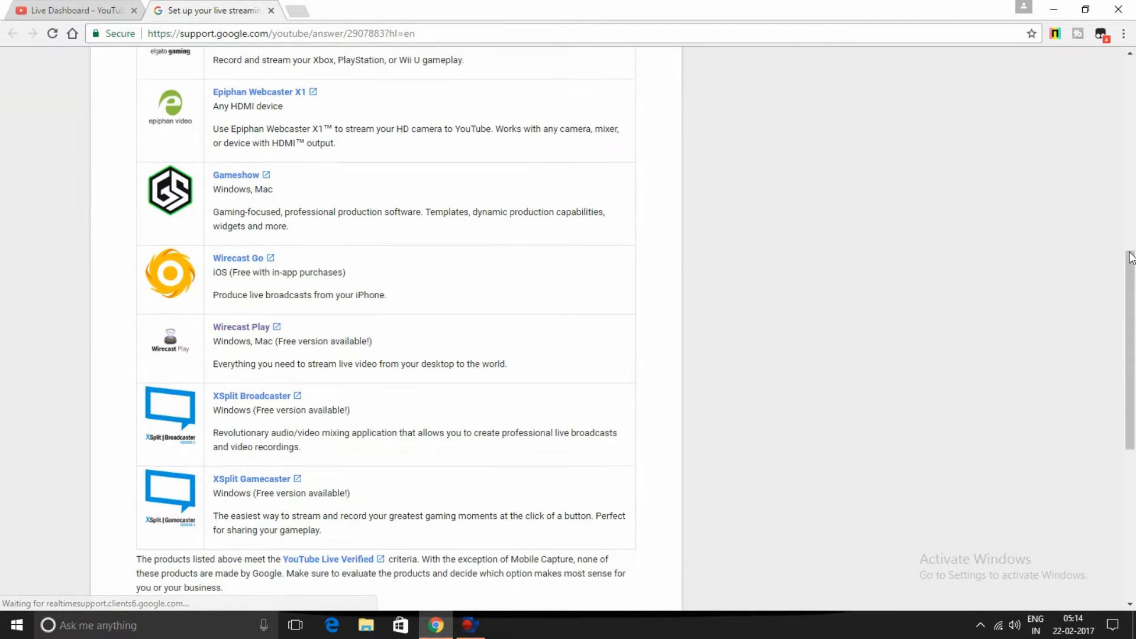
pyautogui.scroll(-3)
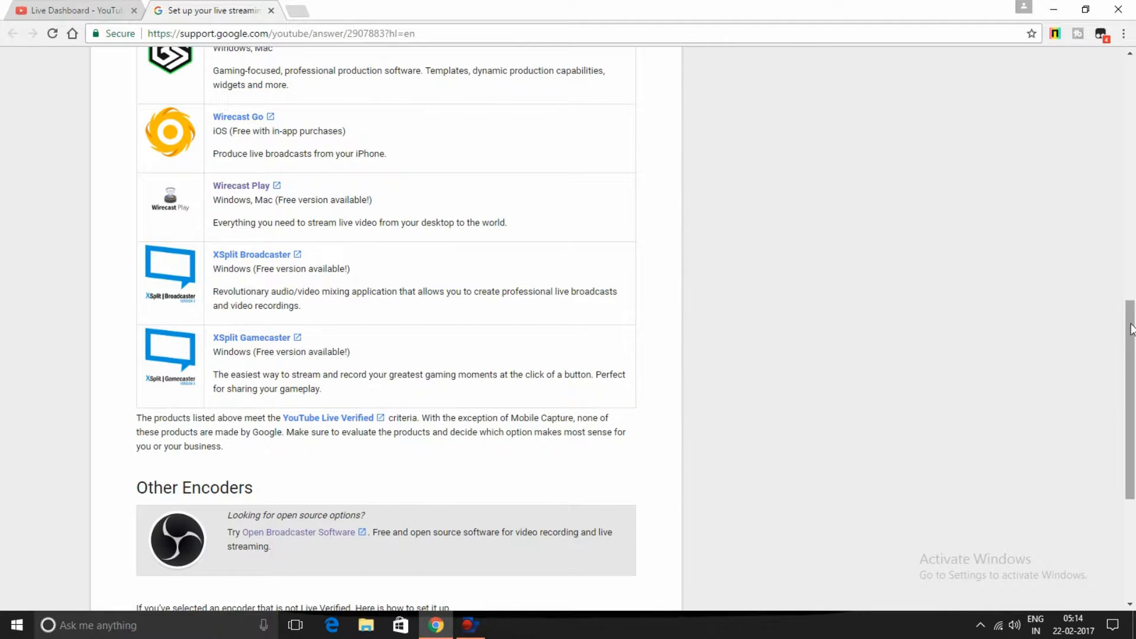
pyautogui.scroll(-3)
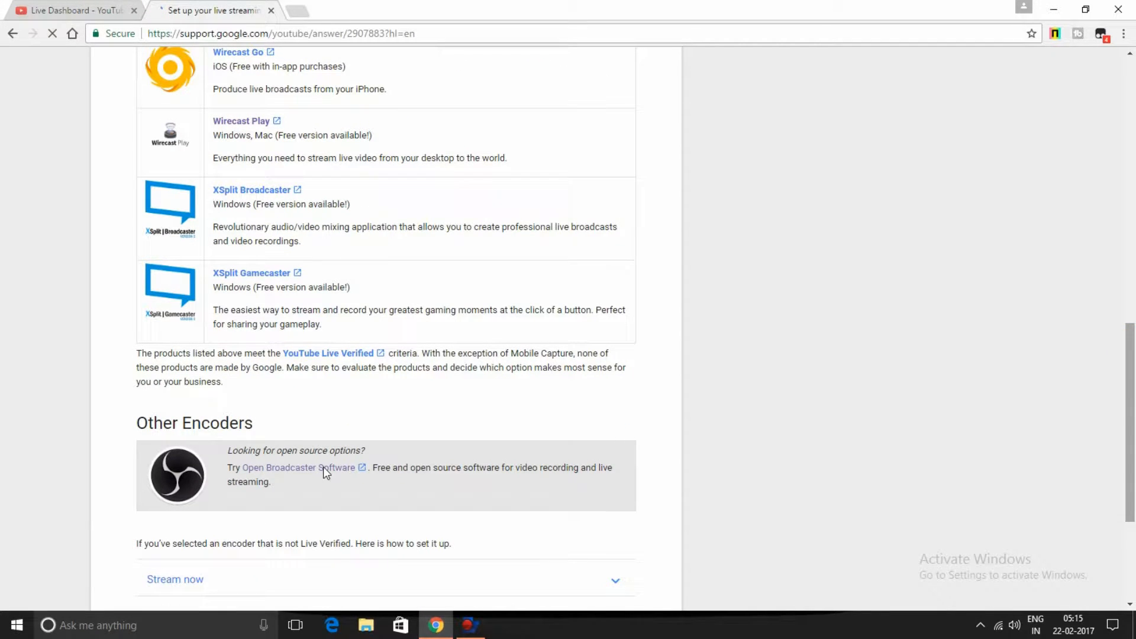
pyautogui.moveTo(313, 478)
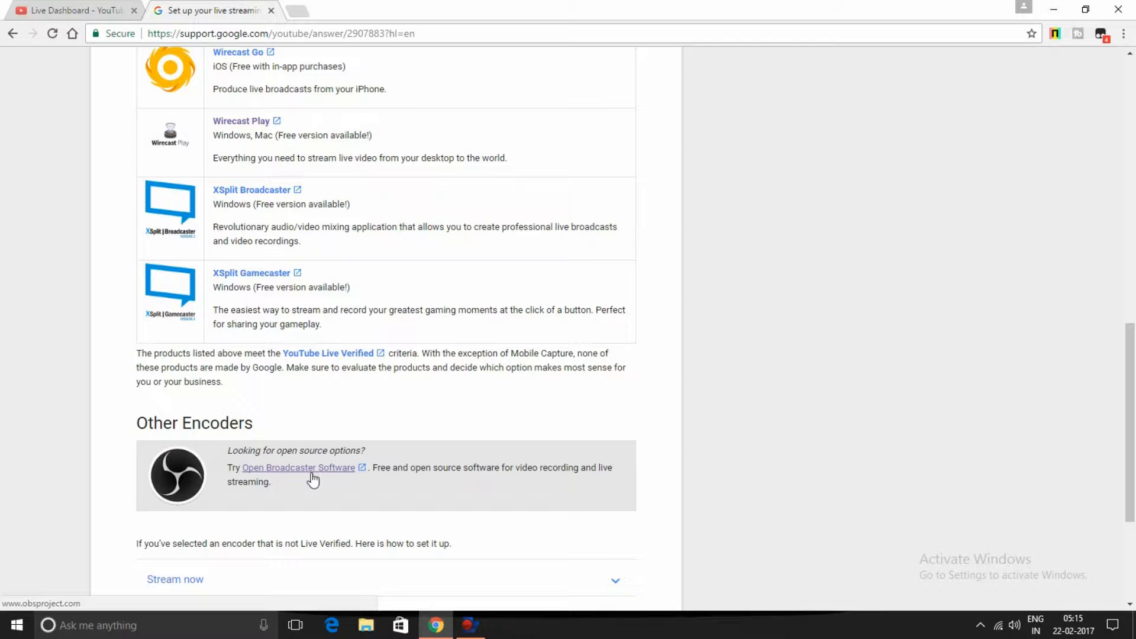
pyautogui.rightClick(298, 467)
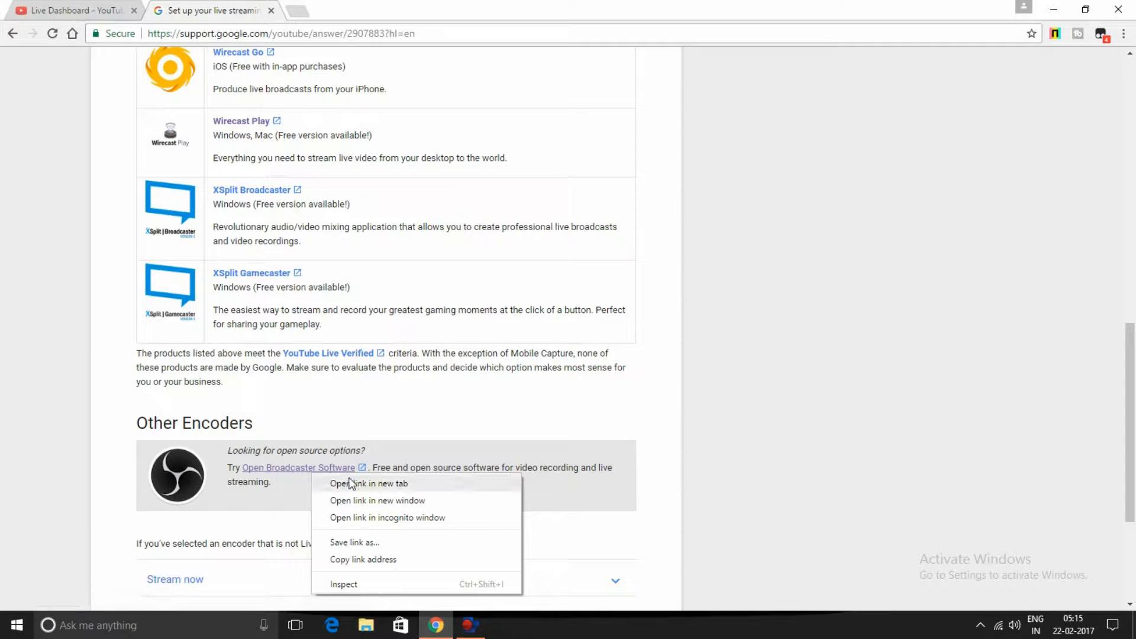
pyautogui.click(370, 483)
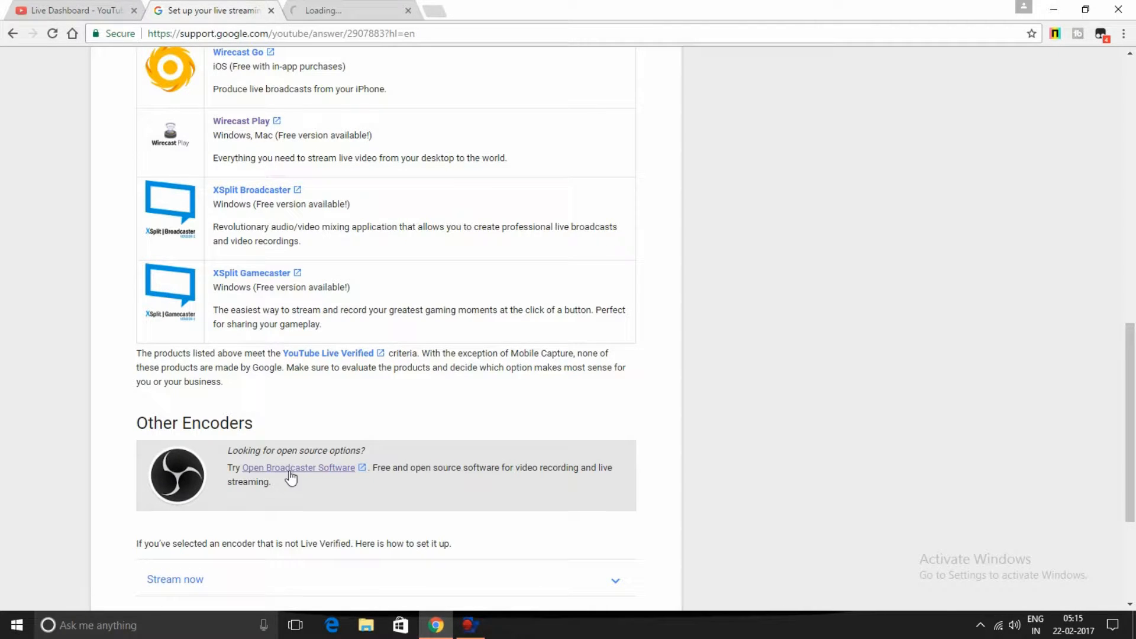
pyautogui.moveTo(319, 135)
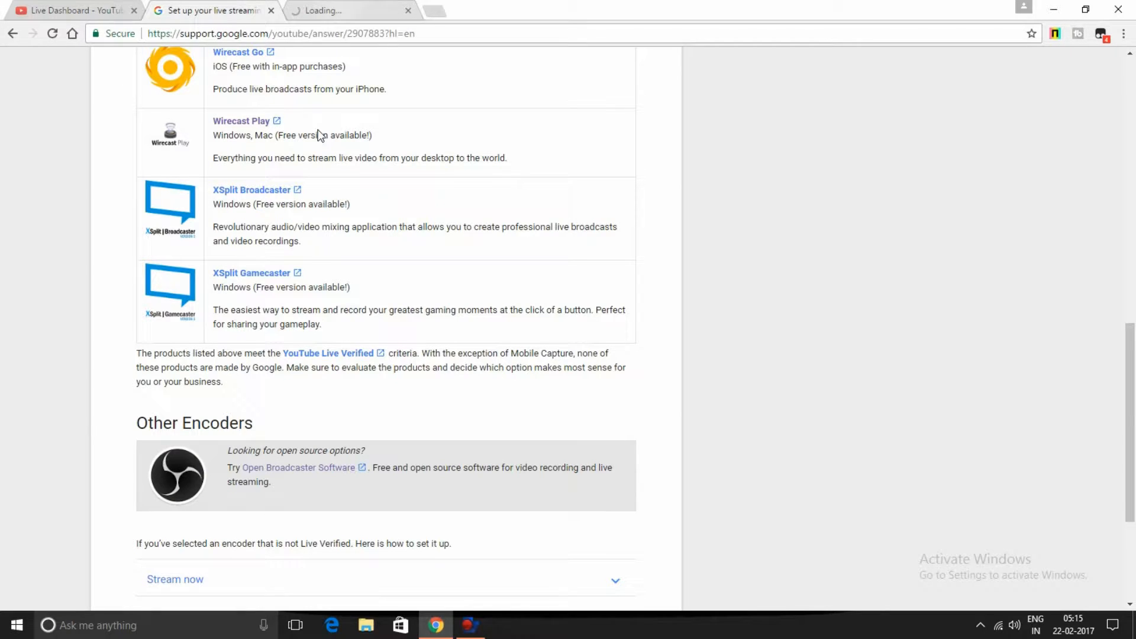
pyautogui.click(298, 468)
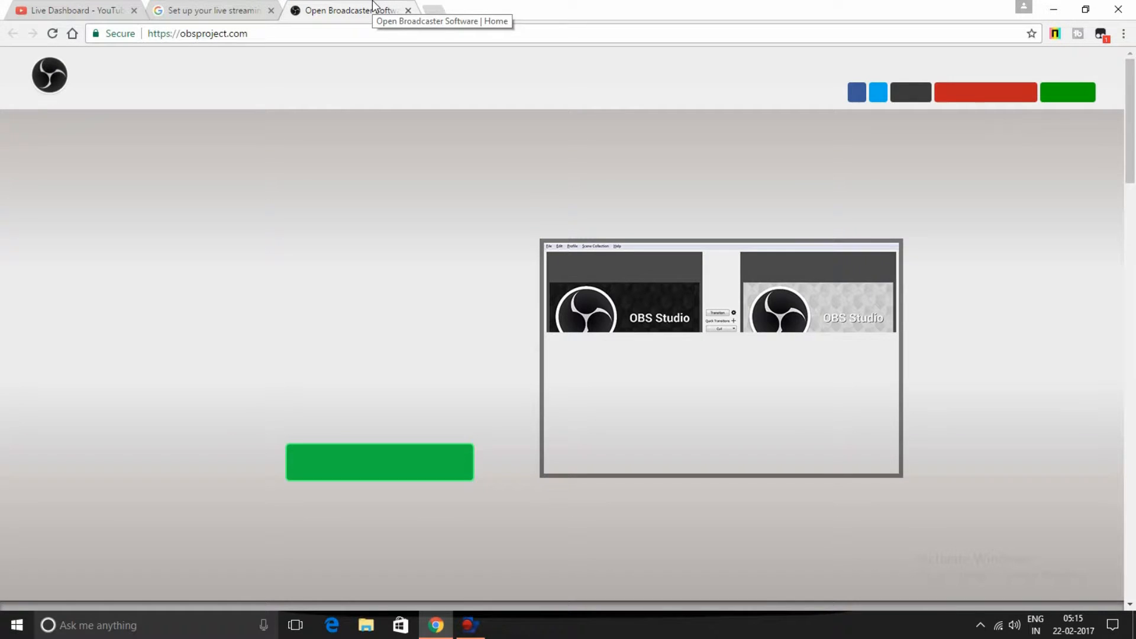
pyautogui.moveTo(379, 469)
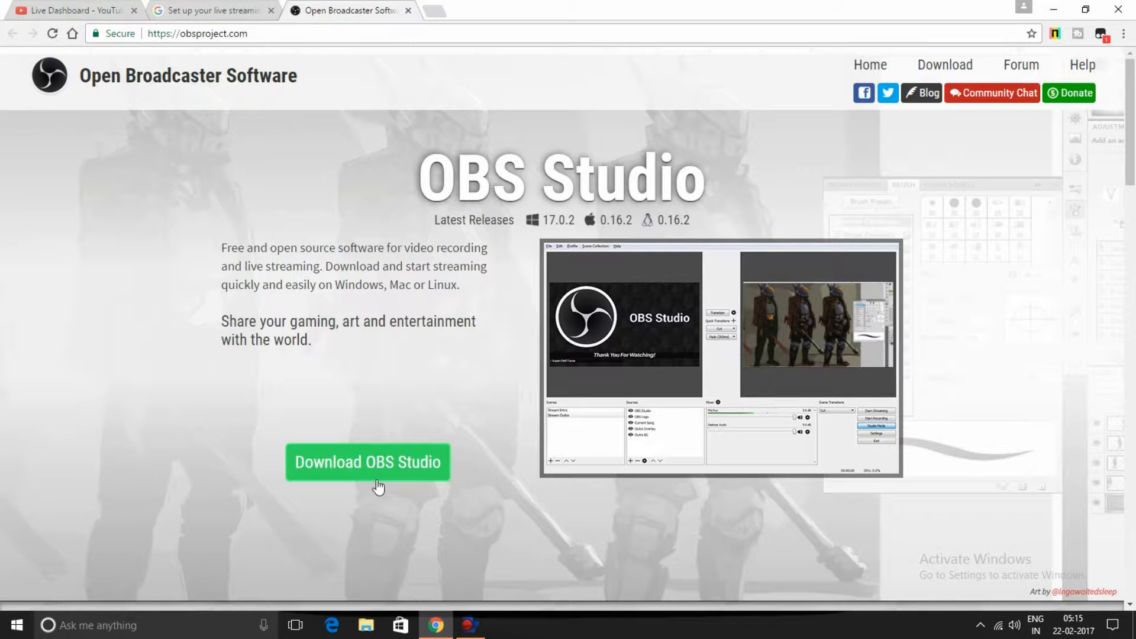
pyautogui.moveTo(442, 430)
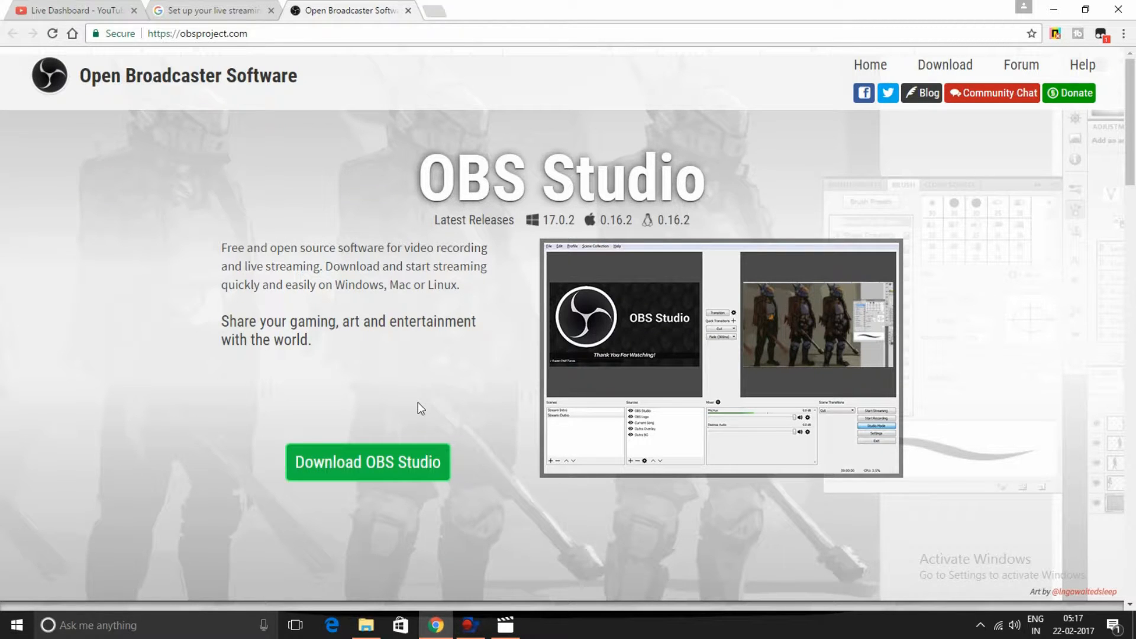
pyautogui.moveTo(429, 407)
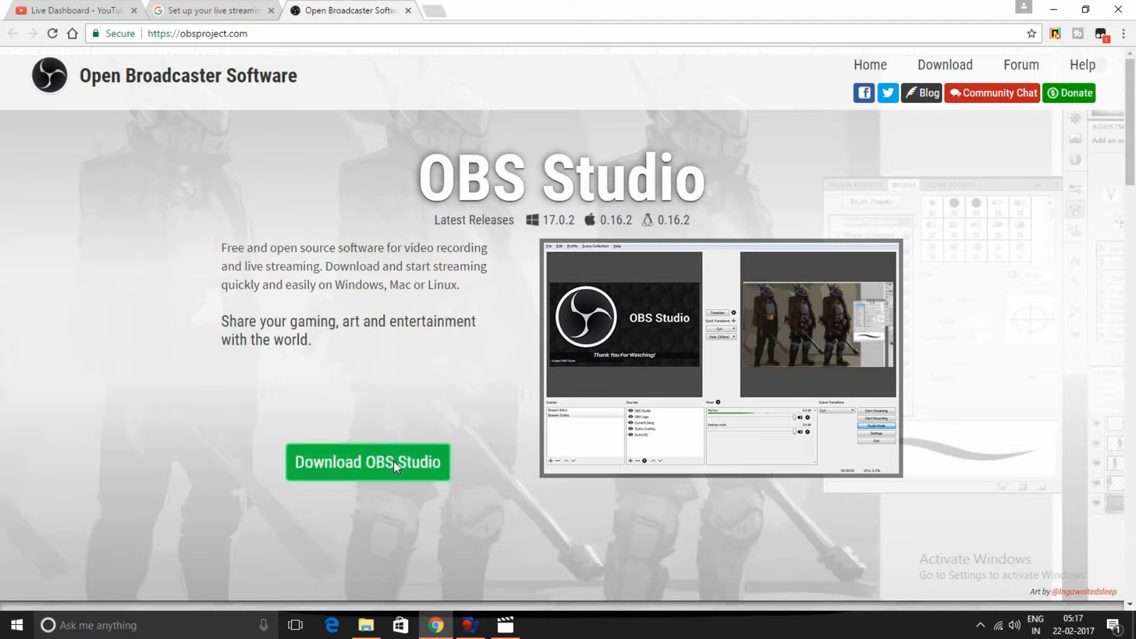
# Download the Windows 7+ OBS Studio installer from the OBS Project site.
pyautogui.click(368, 463)
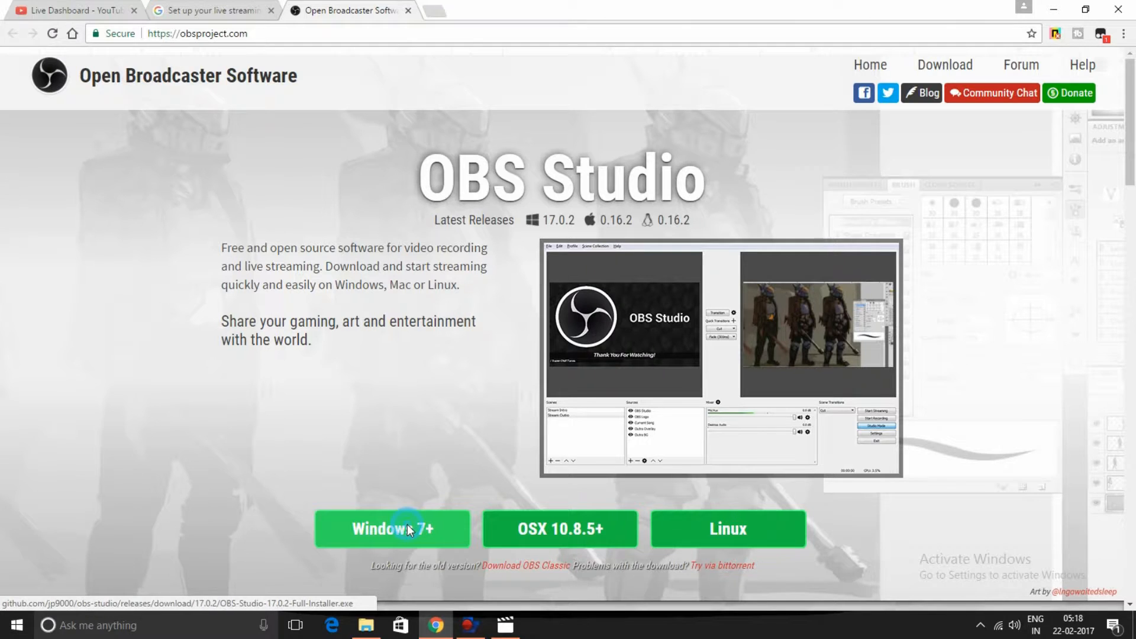
pyautogui.click(391, 528)
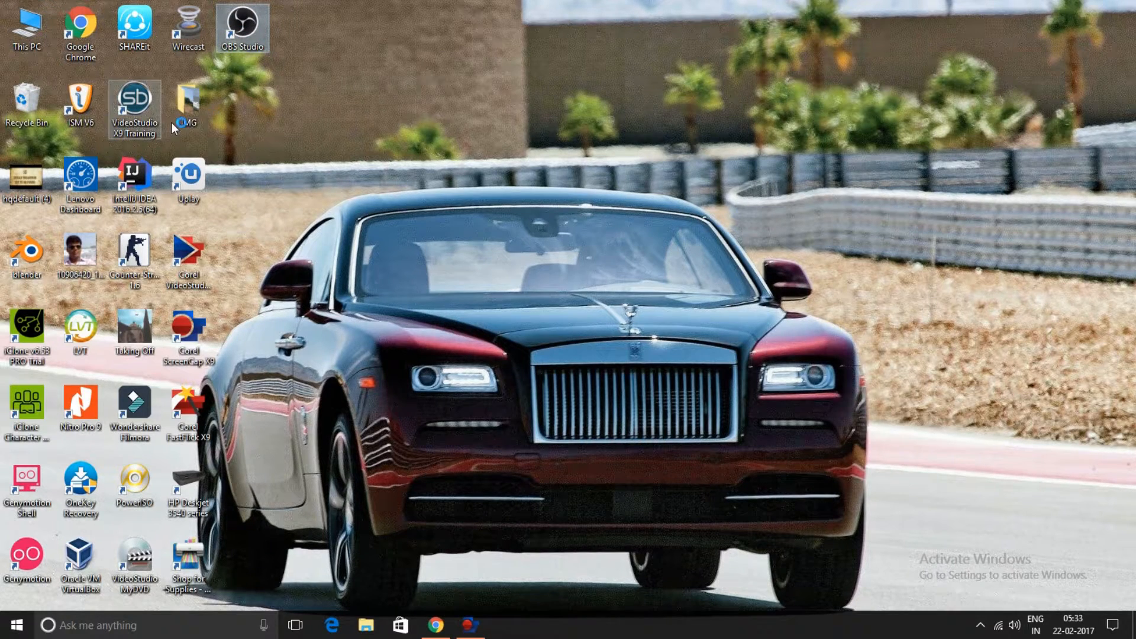
# Launch OBS Studio from its desktop shortcut, then return to the Chrome Live Dashboard.
pyautogui.doubleClick(242, 28)
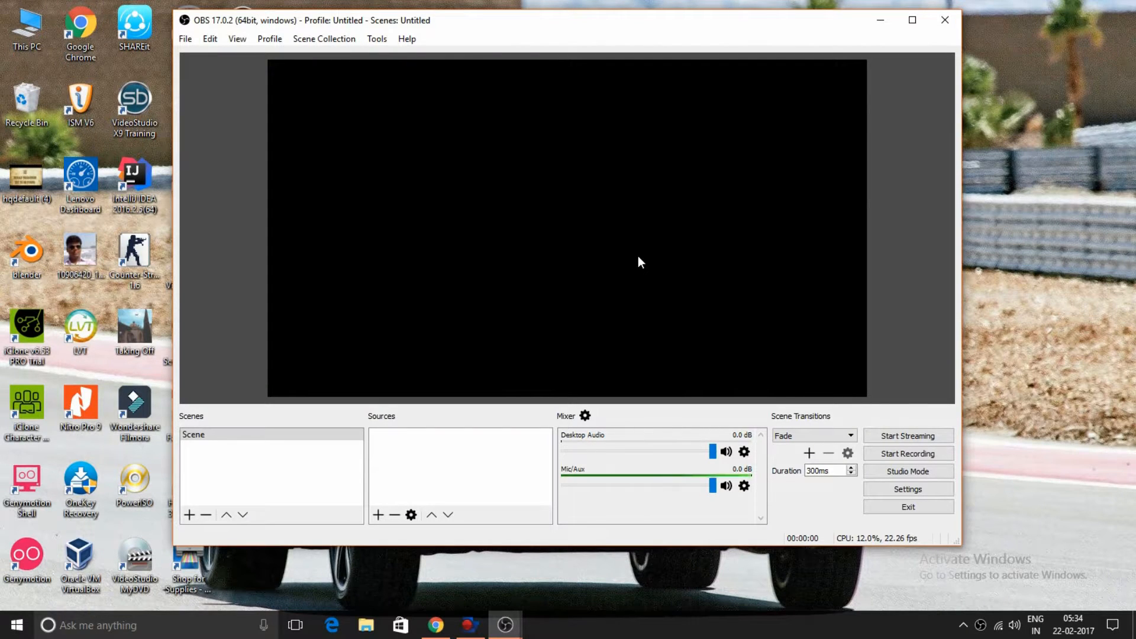
pyautogui.moveTo(446, 611)
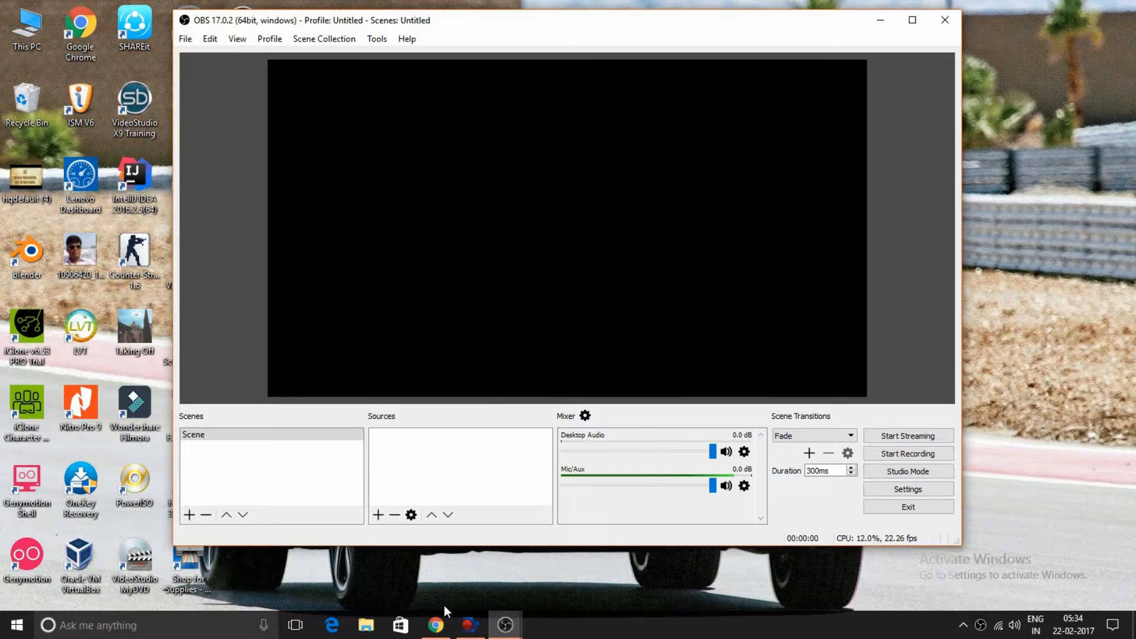
pyautogui.click(435, 624)
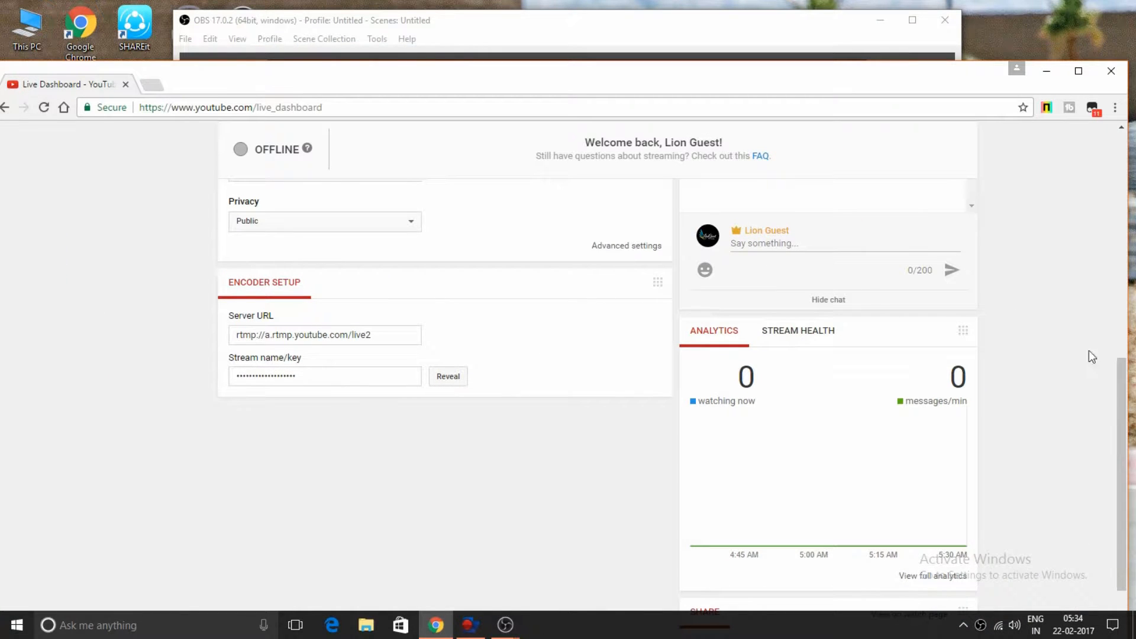
# Scroll the Live Dashboard to the Encoder Setup panel with Server URL and stream key.
pyautogui.scroll(3)
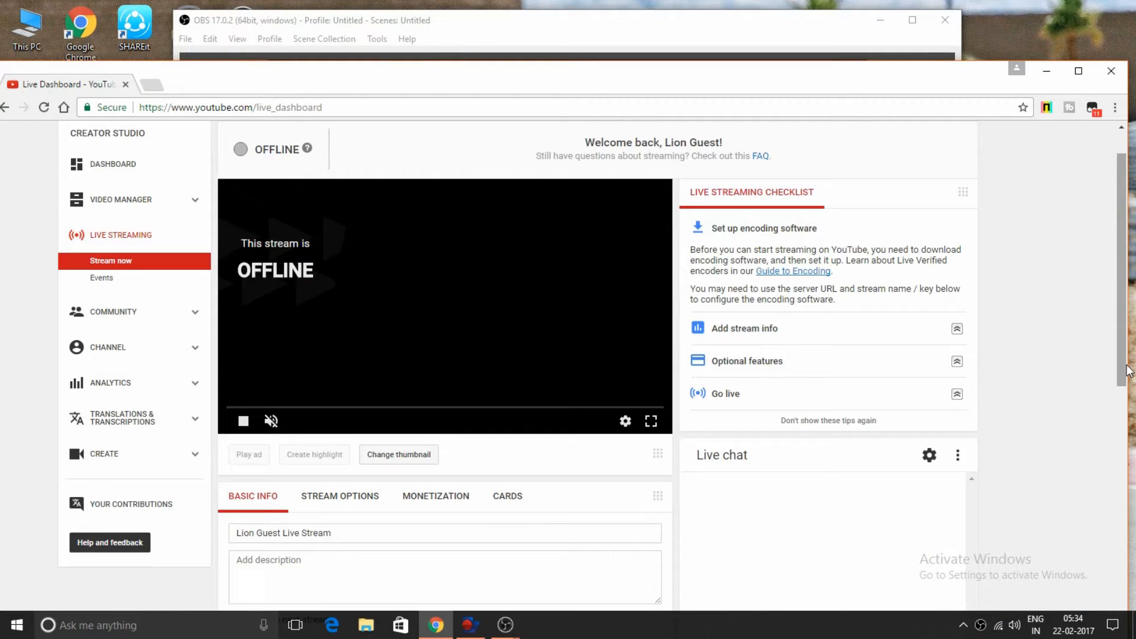
pyautogui.scroll(-3)
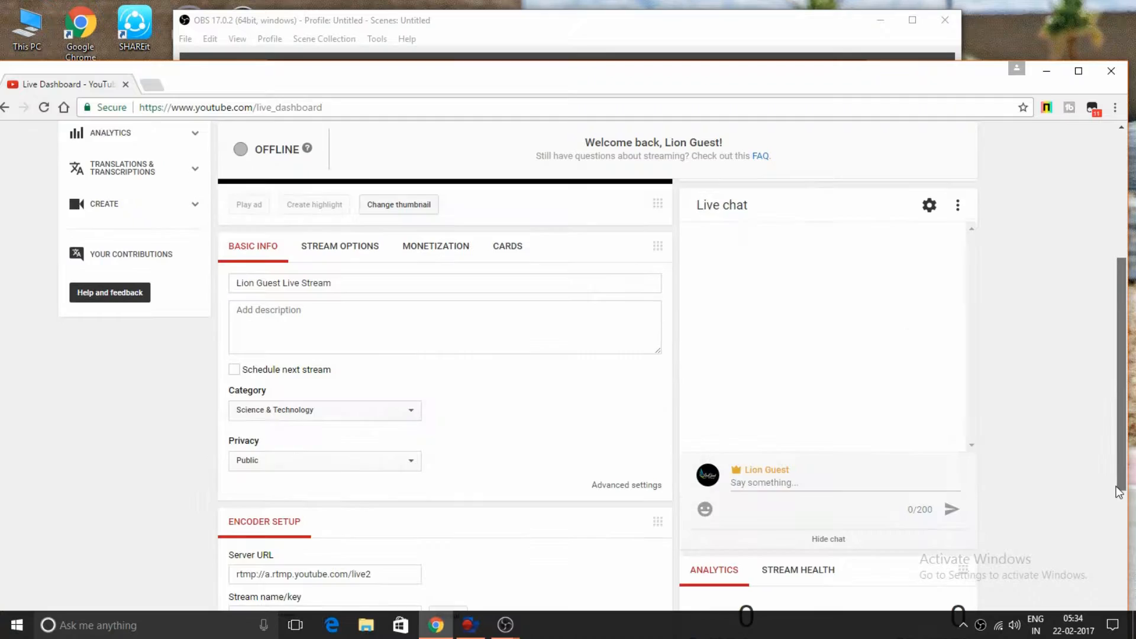
pyautogui.scroll(-3)
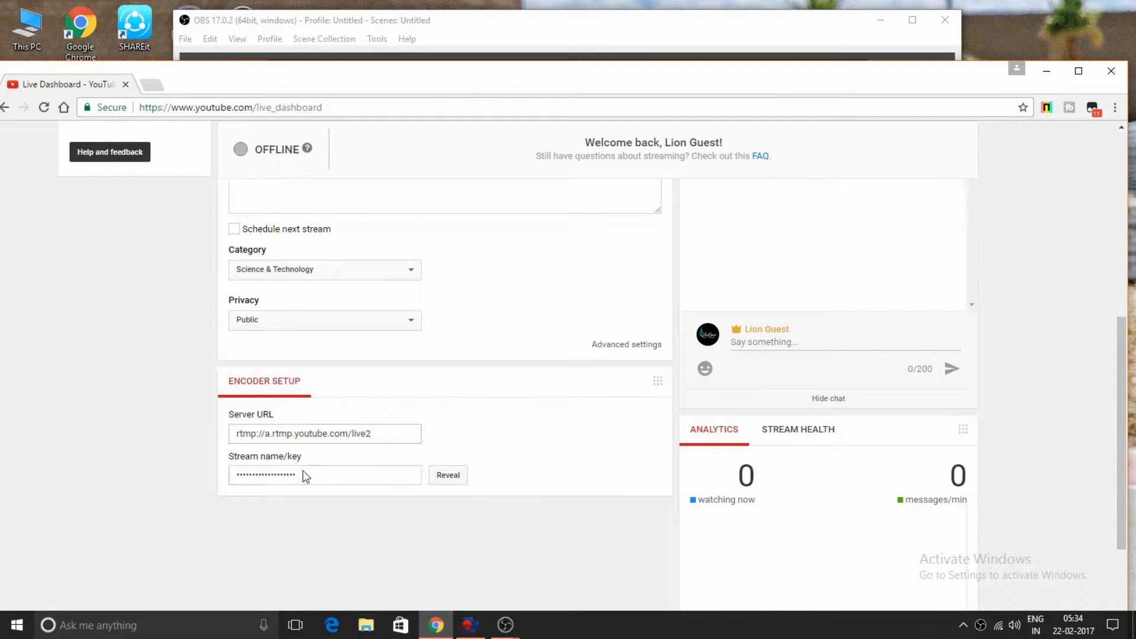
pyautogui.moveTo(448, 475)
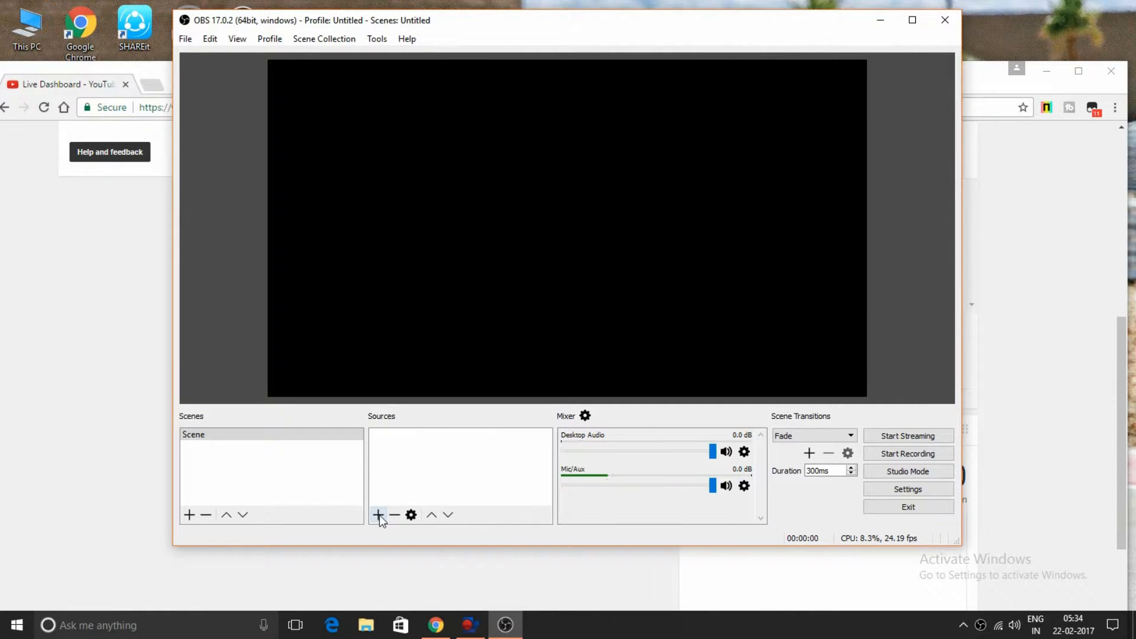
# Add a Display Capture source with its default name and default properties.
pyautogui.click(376, 514)
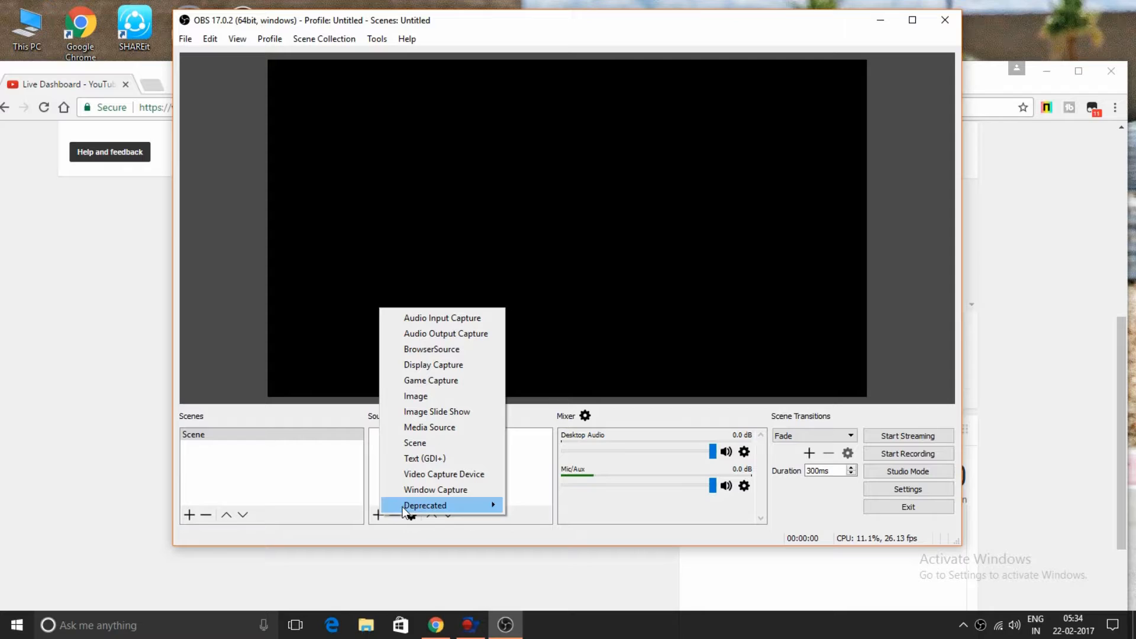
pyautogui.moveTo(442, 474)
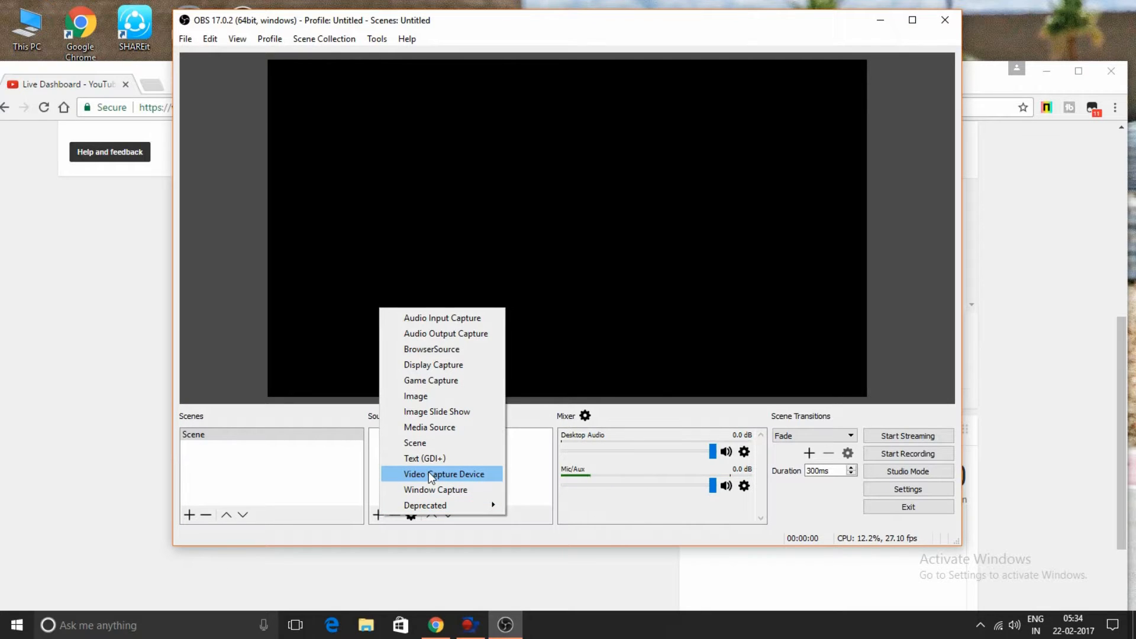
pyautogui.moveTo(475, 484)
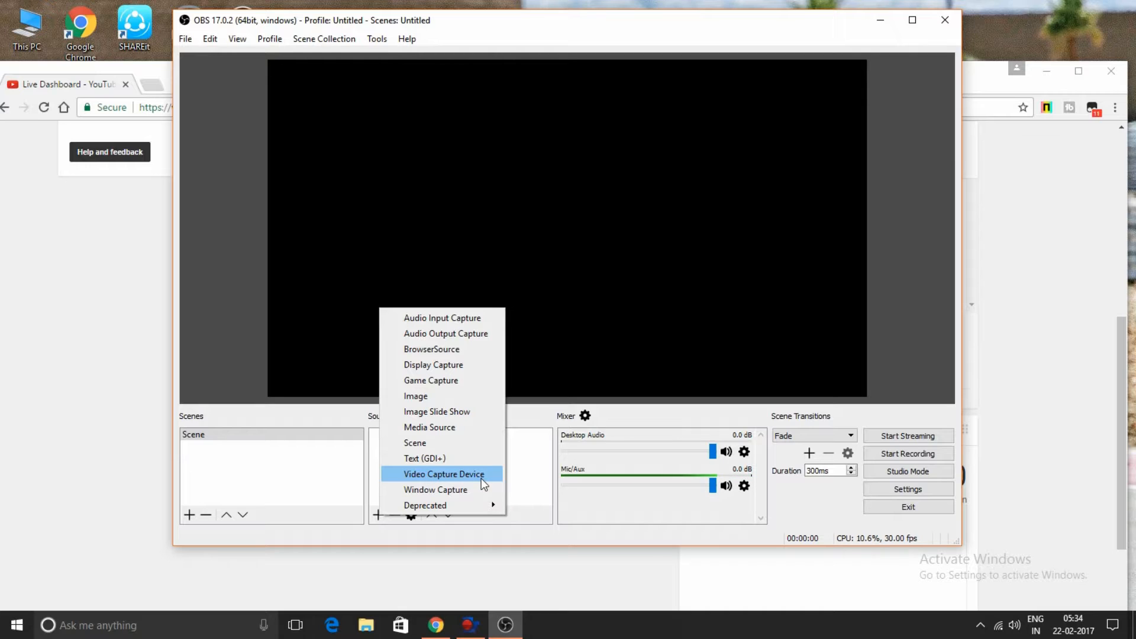
pyautogui.moveTo(433, 365)
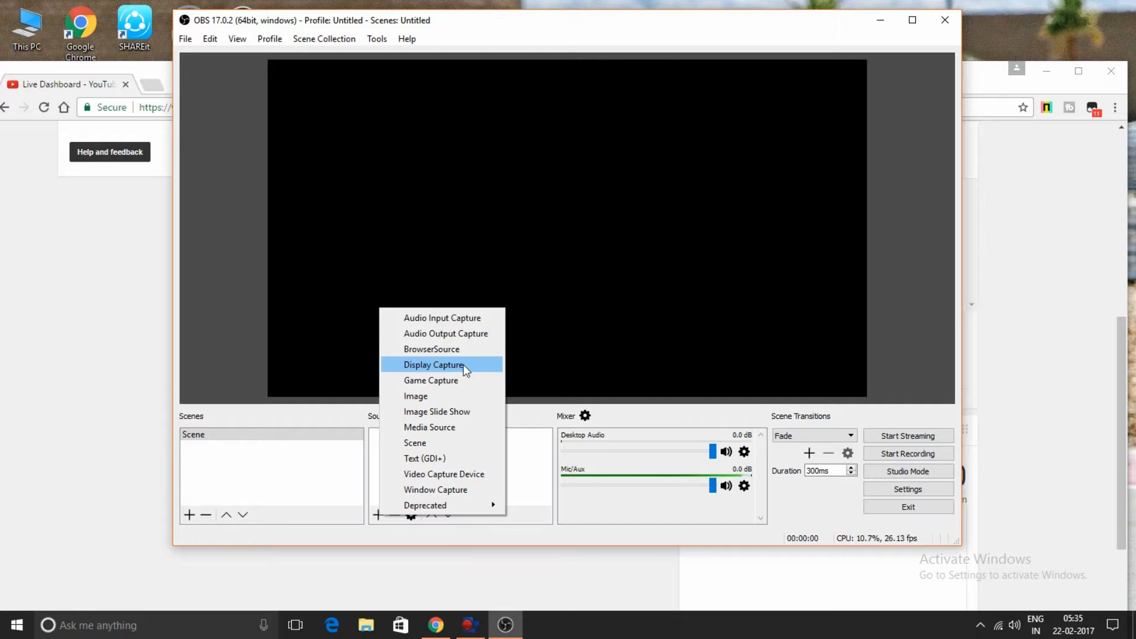
pyautogui.click(432, 365)
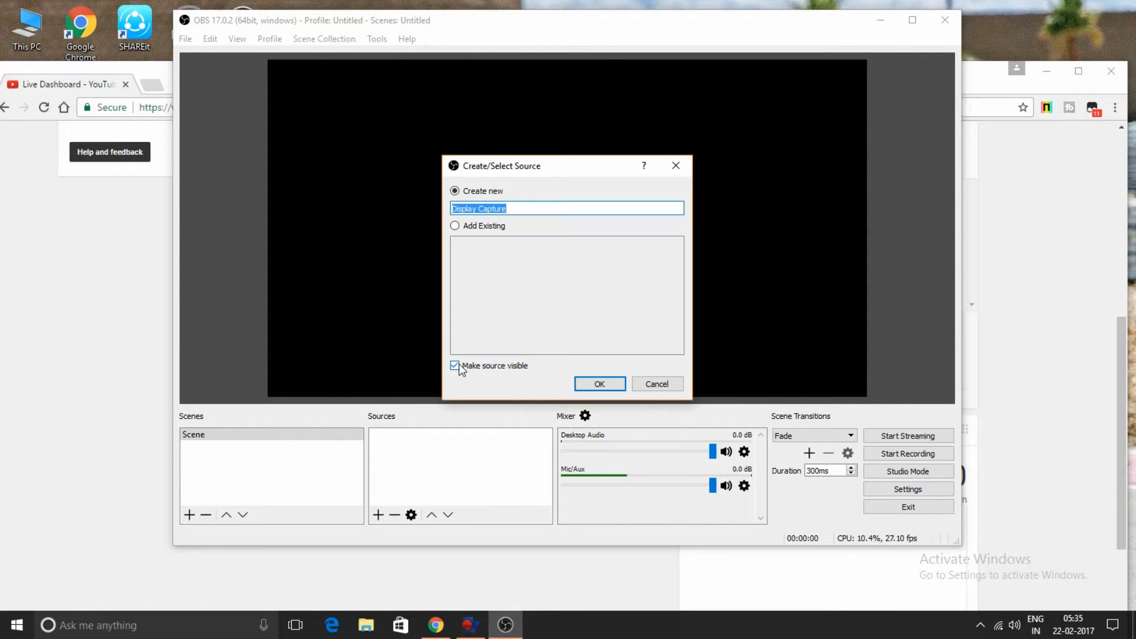
pyautogui.moveTo(523, 209)
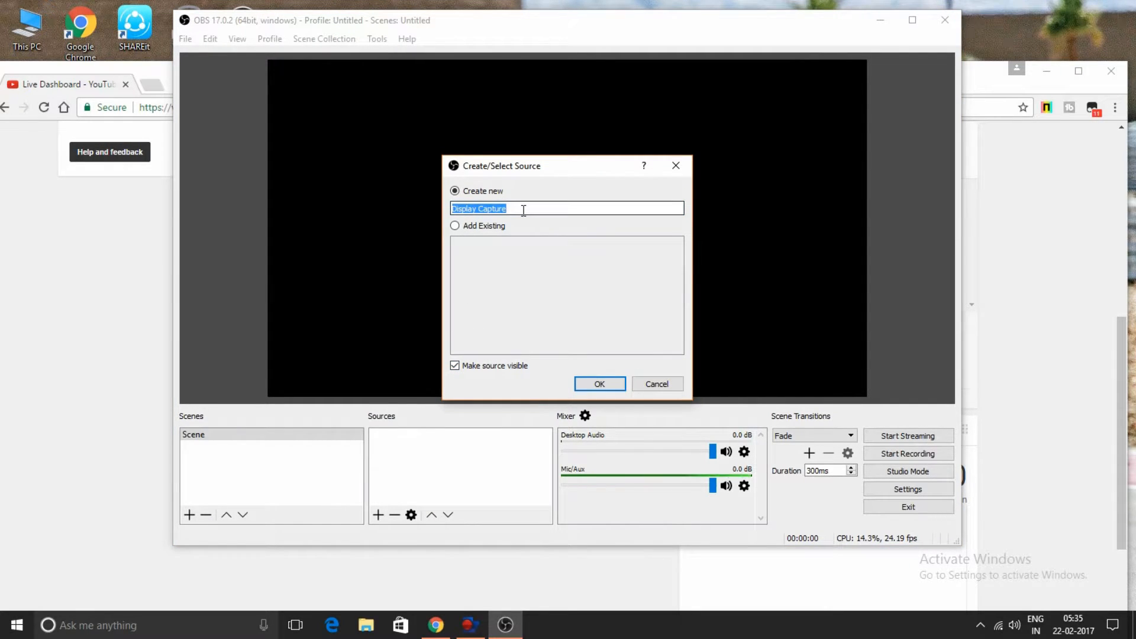
pyautogui.click(599, 384)
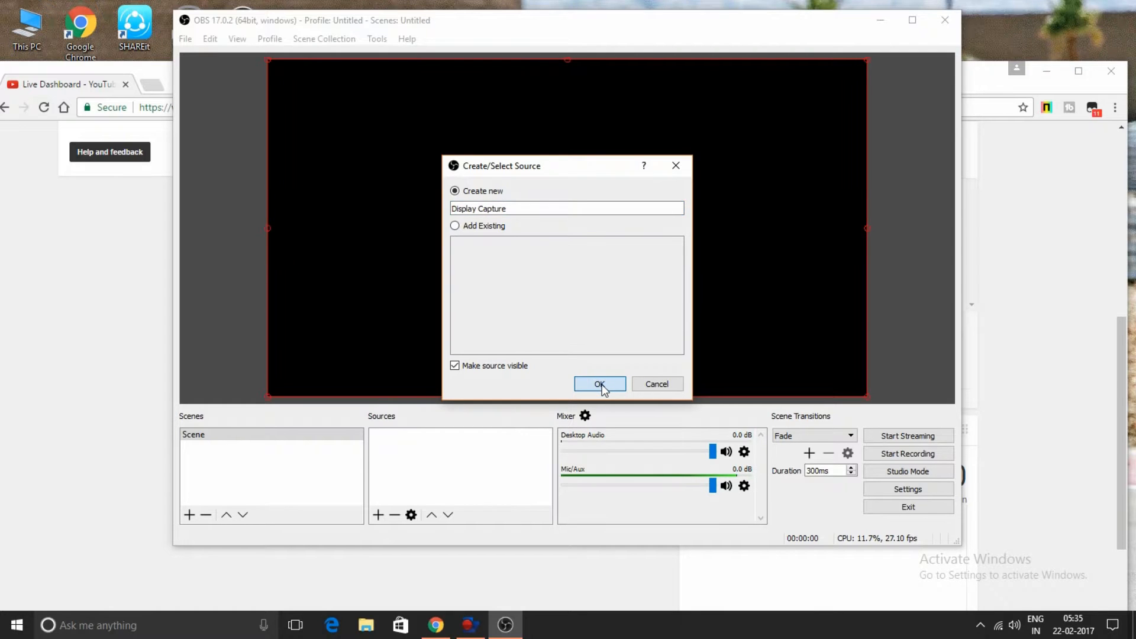
pyautogui.click(599, 384)
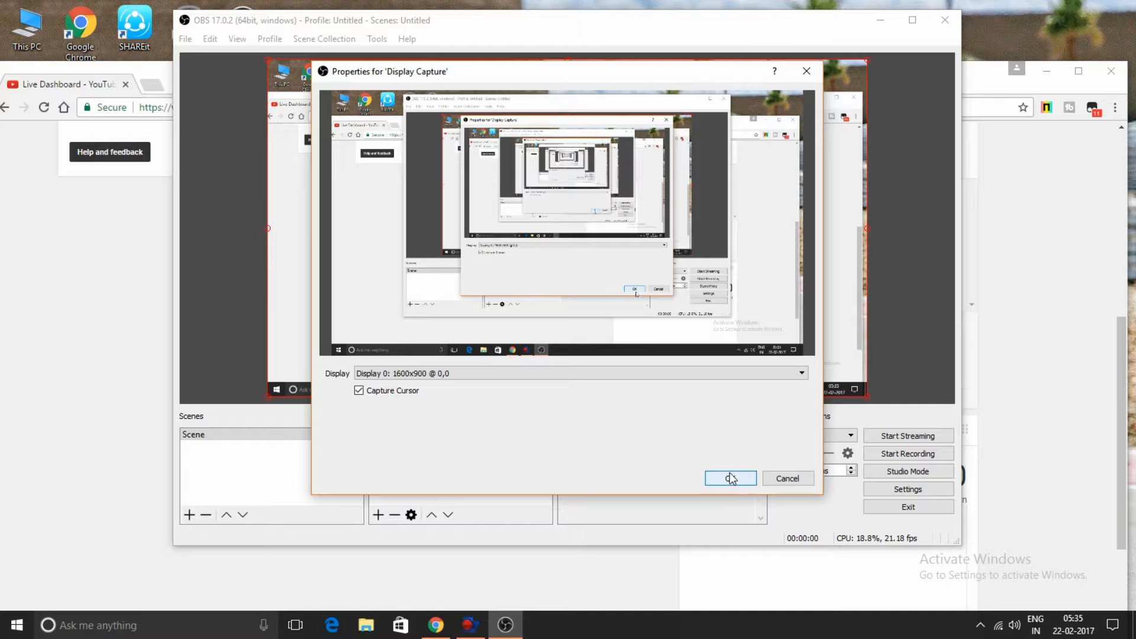
pyautogui.click(730, 478)
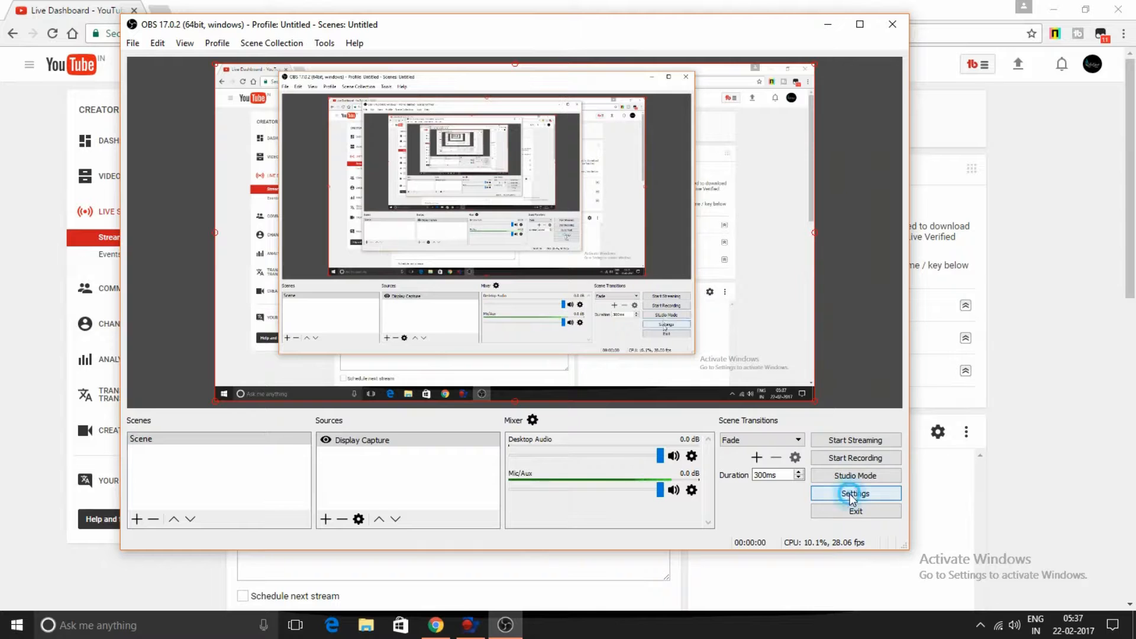
# Paste the YouTube stream key into the OBS Stream settings and save them.
pyautogui.click(855, 494)
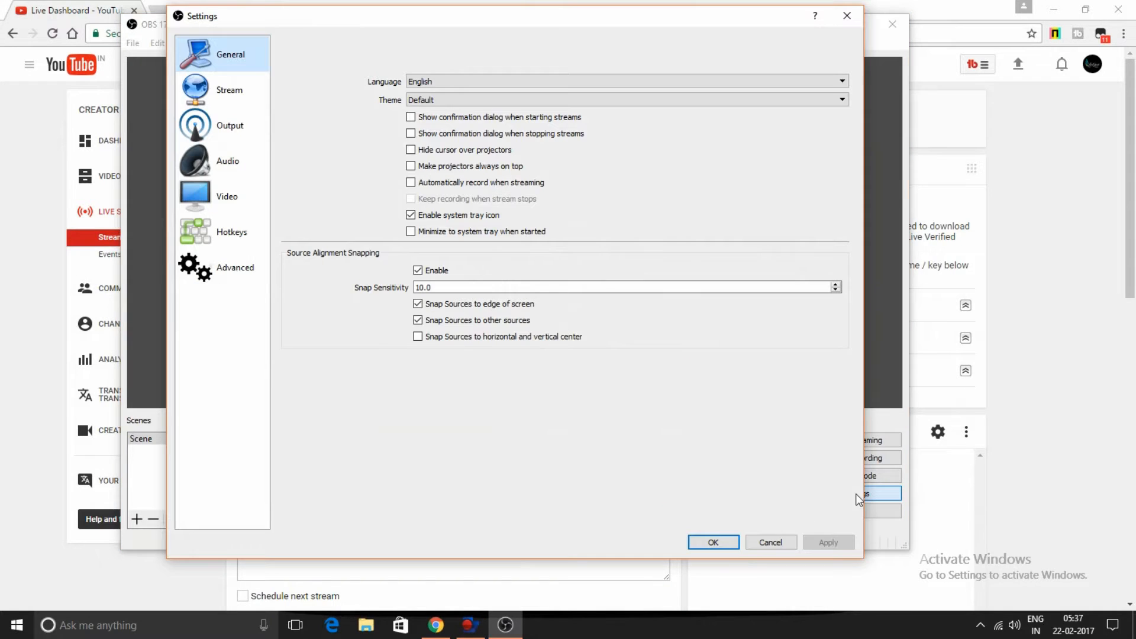
pyautogui.click(230, 90)
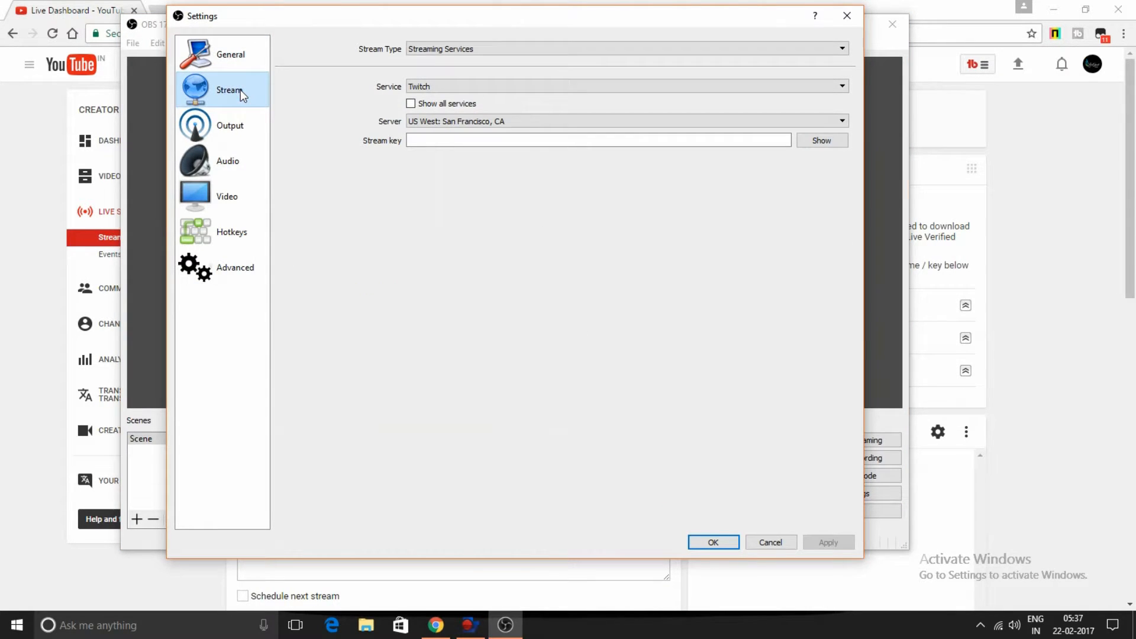
pyautogui.click(597, 140)
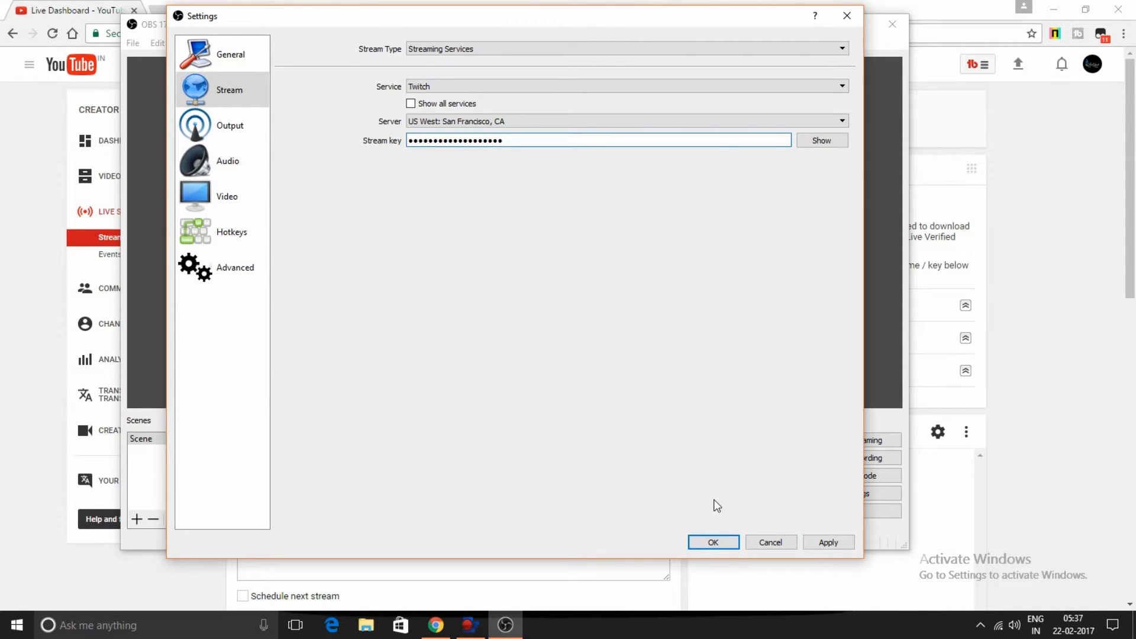
pyautogui.click(713, 542)
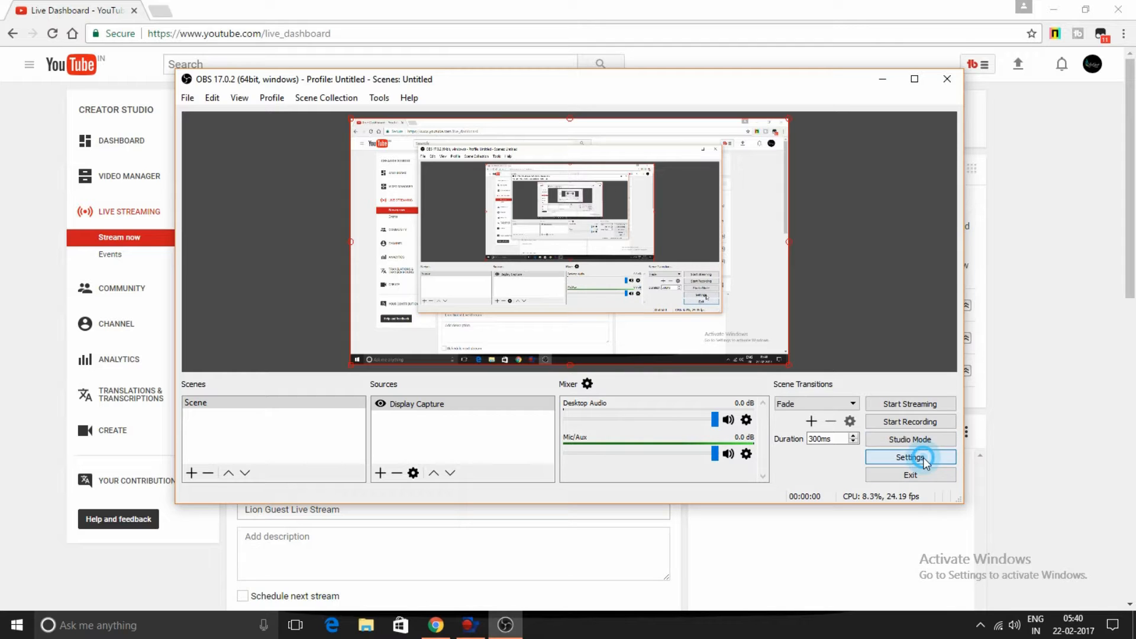
# Switch the stream service to YouTube / YouTube Gaming with the primary ingest server.
pyautogui.click(910, 457)
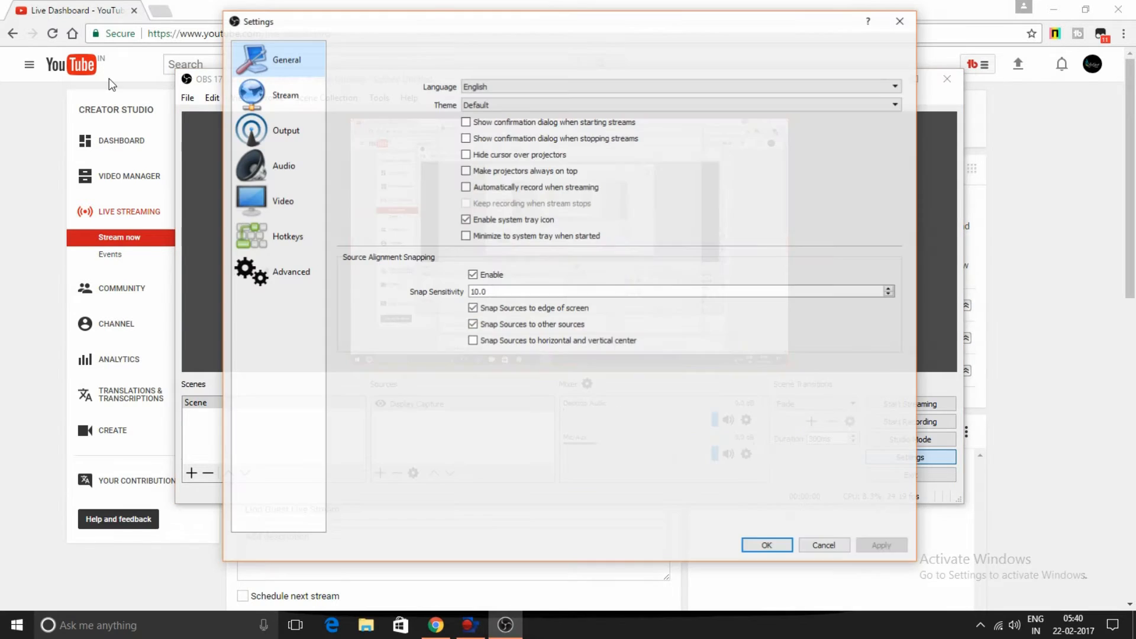
pyautogui.click(267, 95)
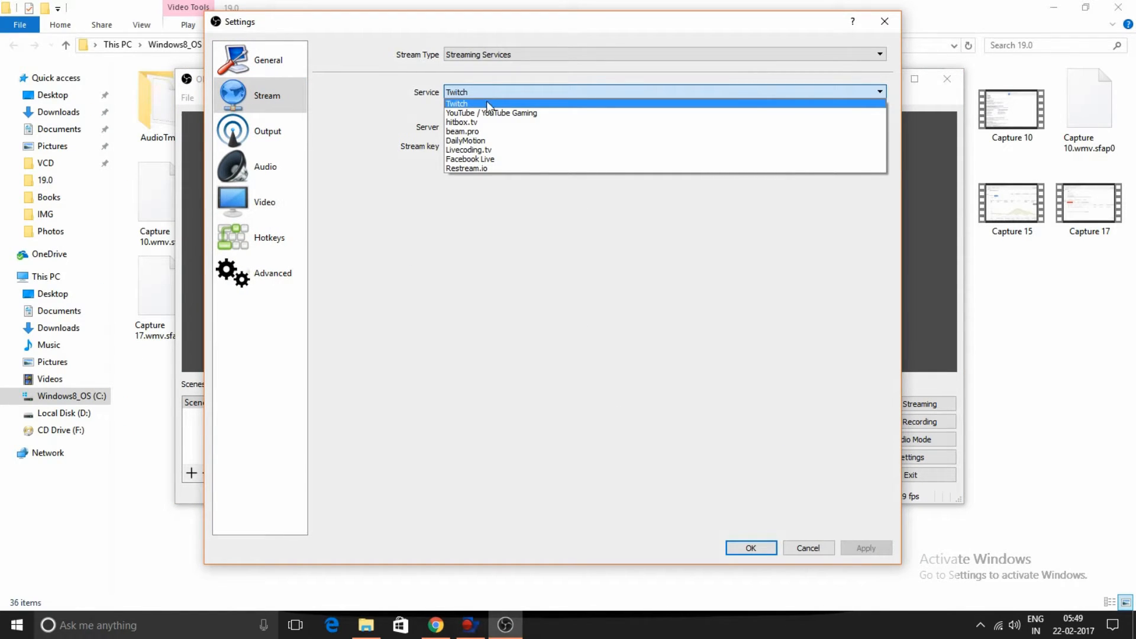
pyautogui.click(491, 113)
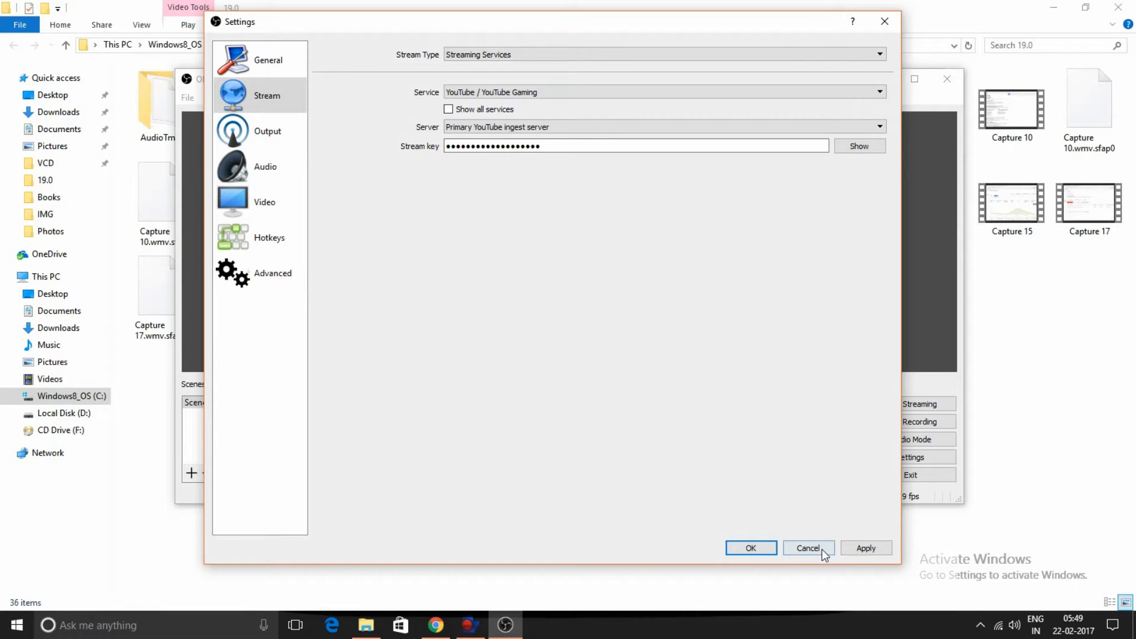
pyautogui.click(807, 548)
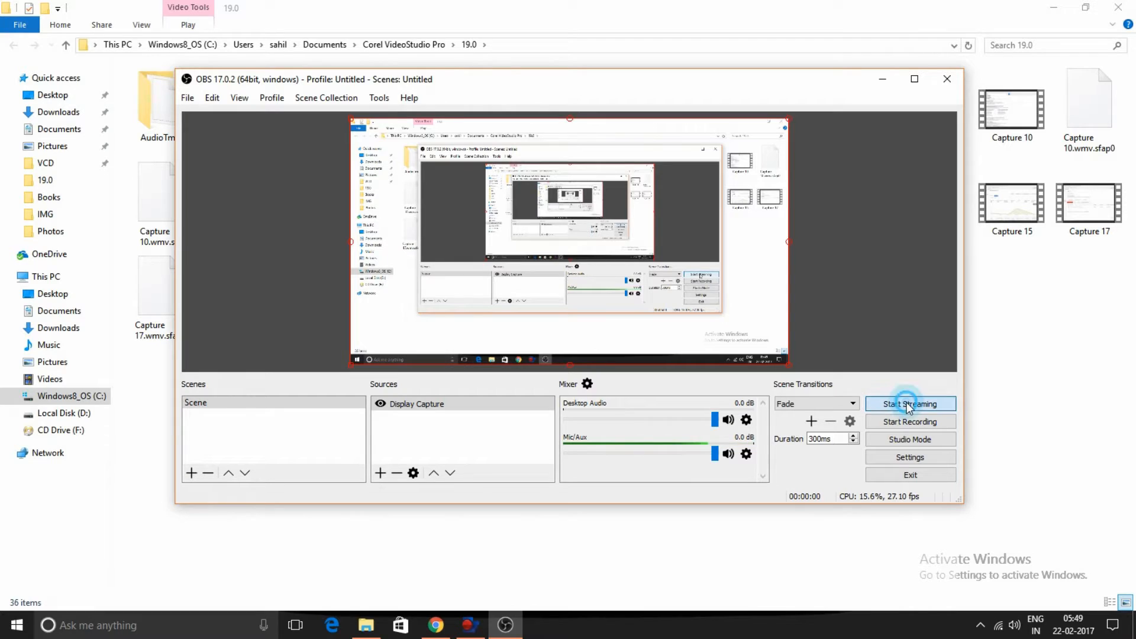
# Start streaming in OBS and check the YouTube Live Dashboard in Chrome.
pyautogui.click(910, 404)
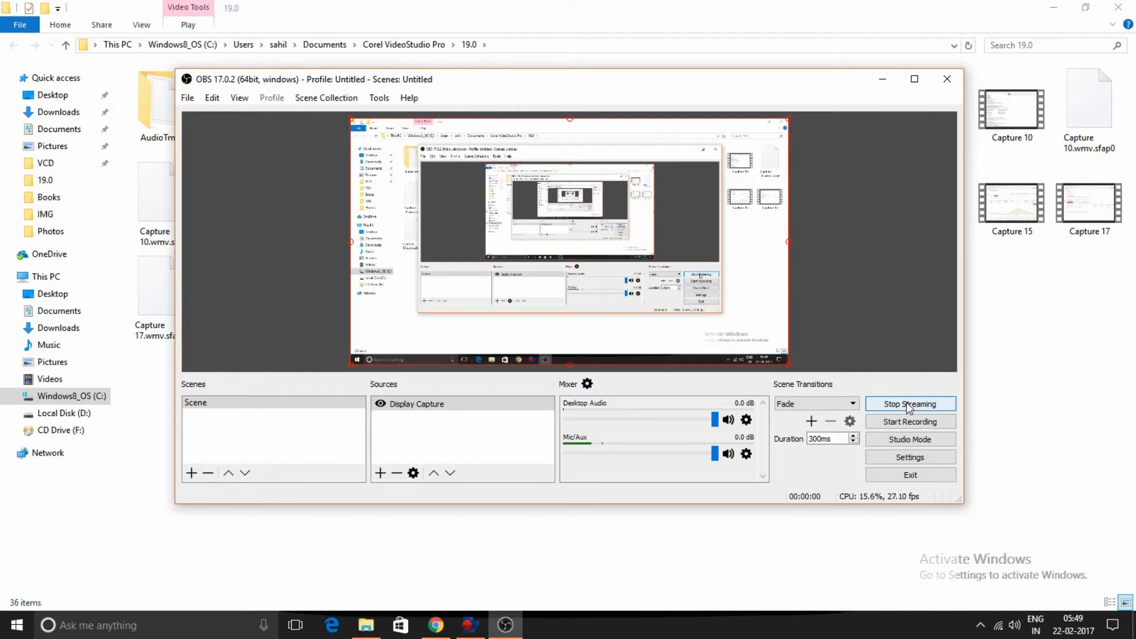
pyautogui.click(910, 403)
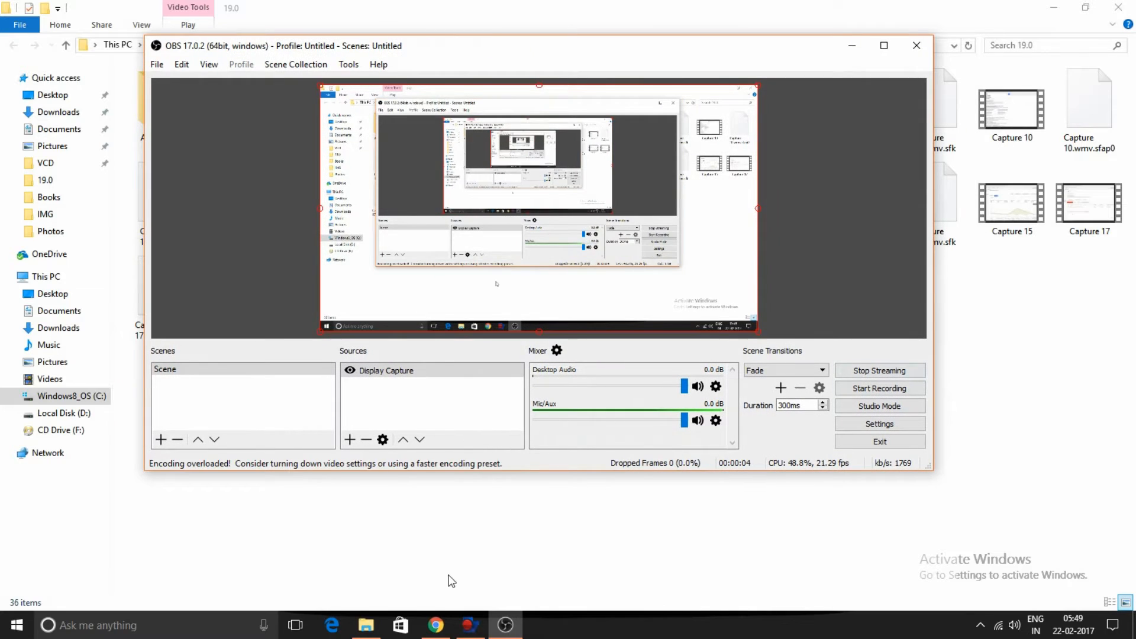
pyautogui.click(435, 625)
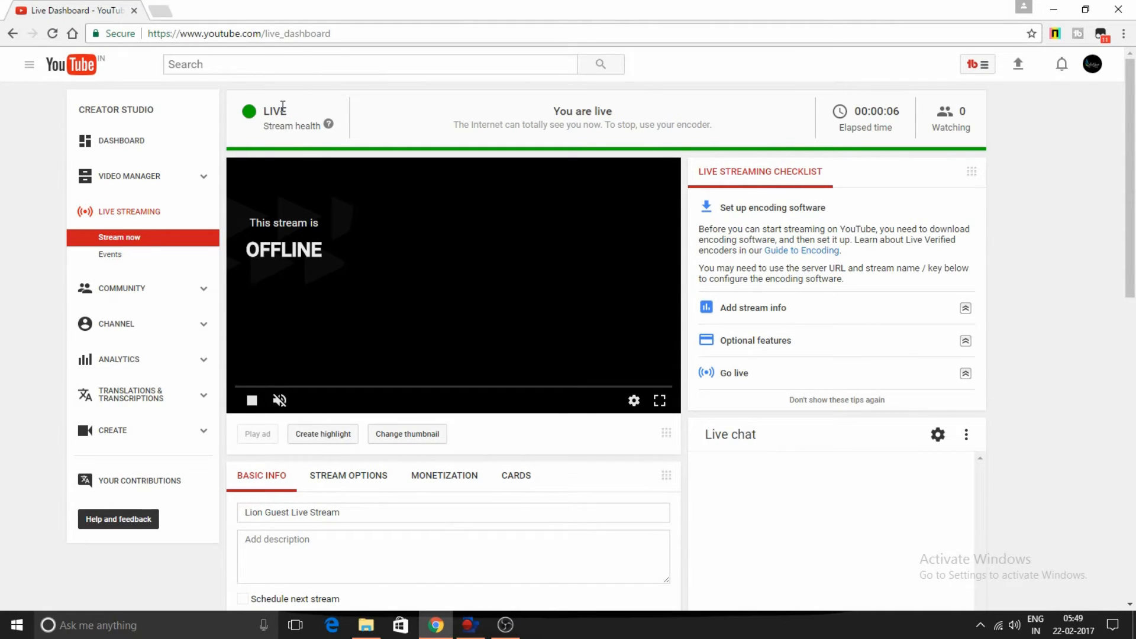
pyautogui.moveTo(875, 181)
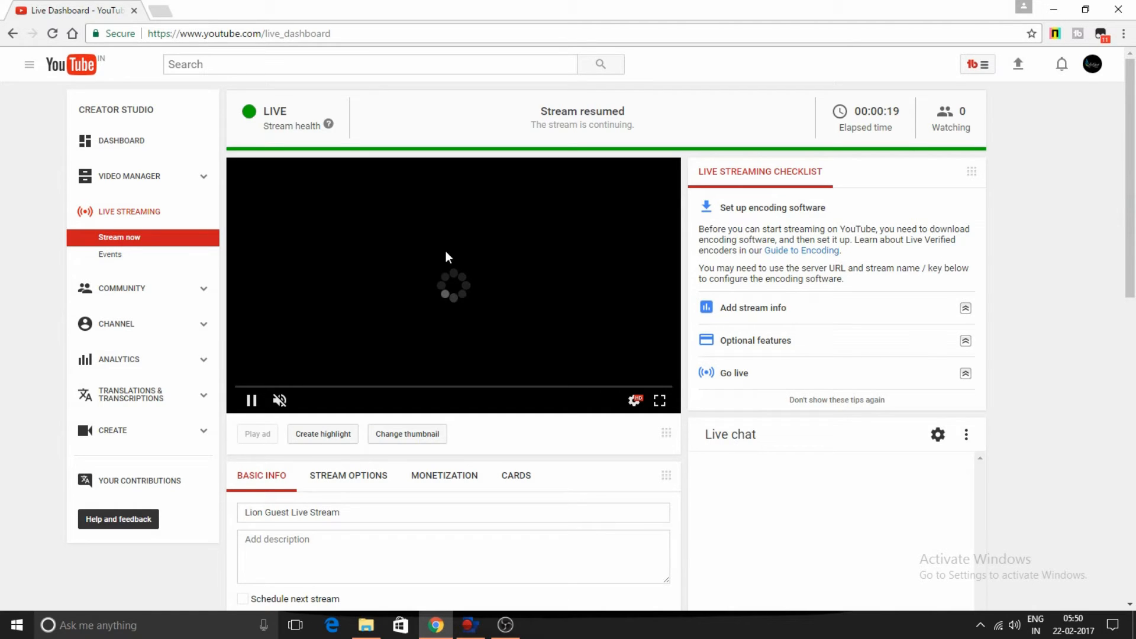
# Watch the YouTube Live Dashboard as the 25-second broadcast ends, goes offline, and uploads.
pyautogui.scroll(-3)
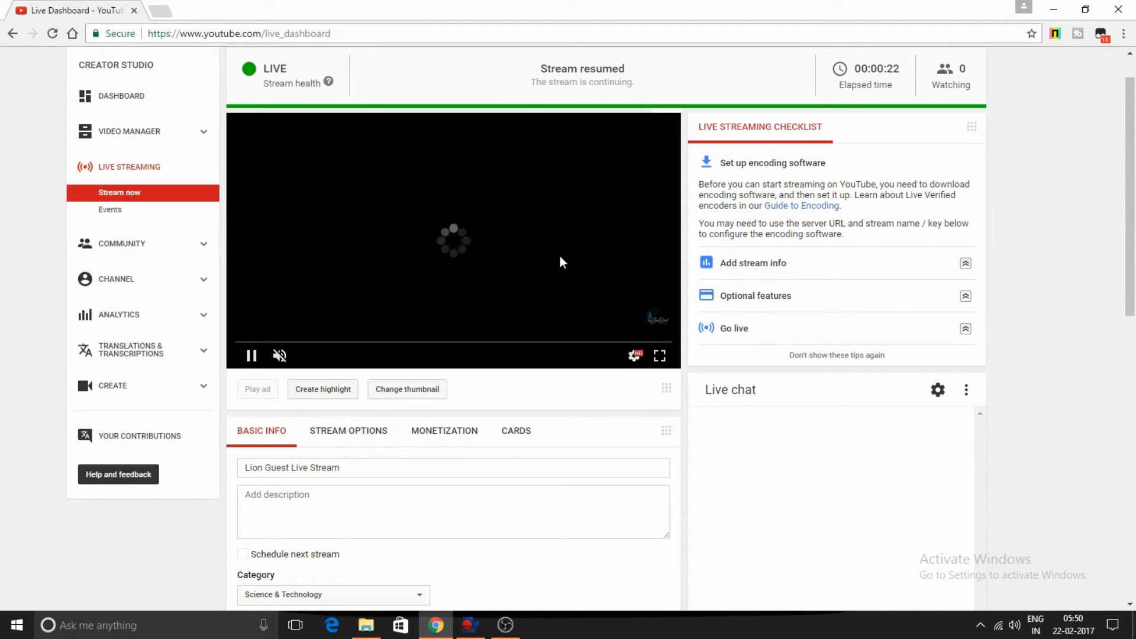
pyautogui.moveTo(558, 260)
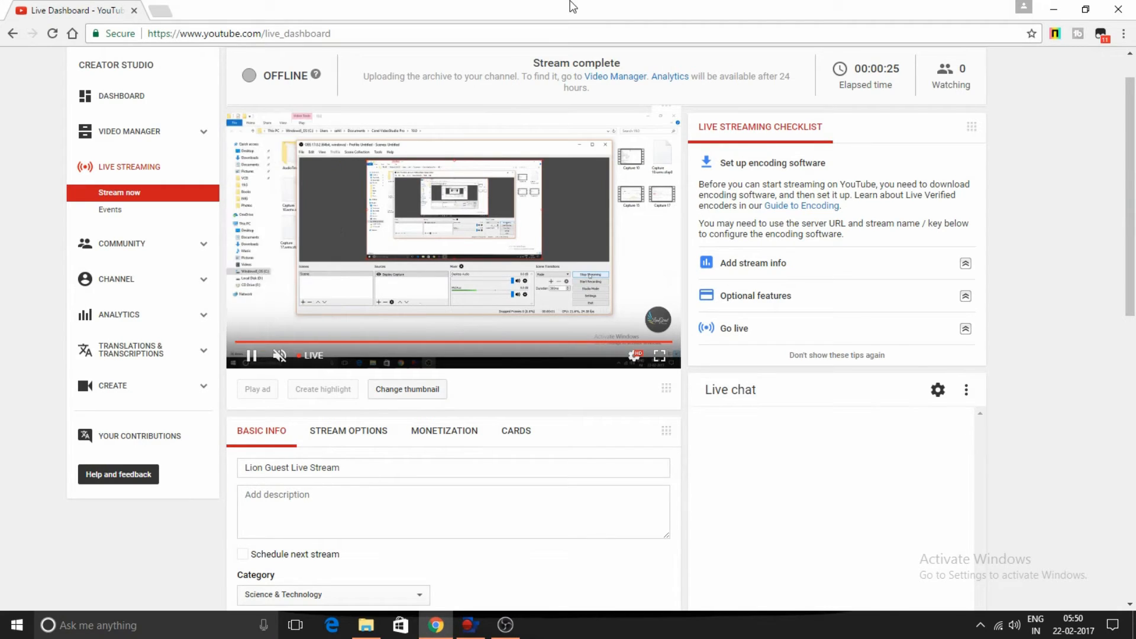
pyautogui.click(504, 624)
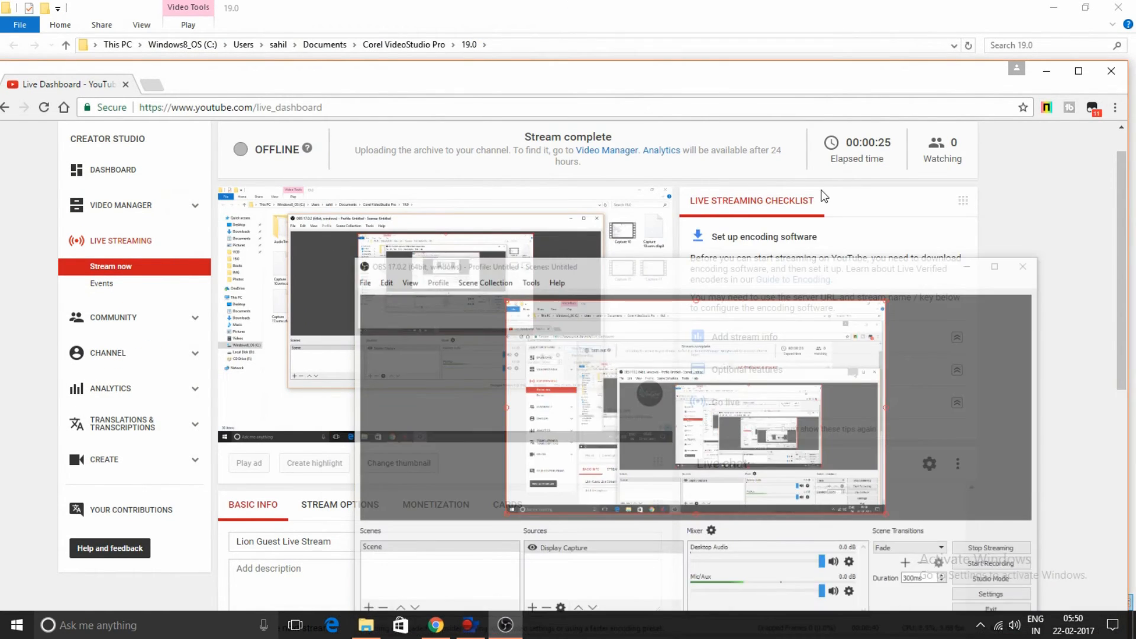
pyautogui.click(366, 625)
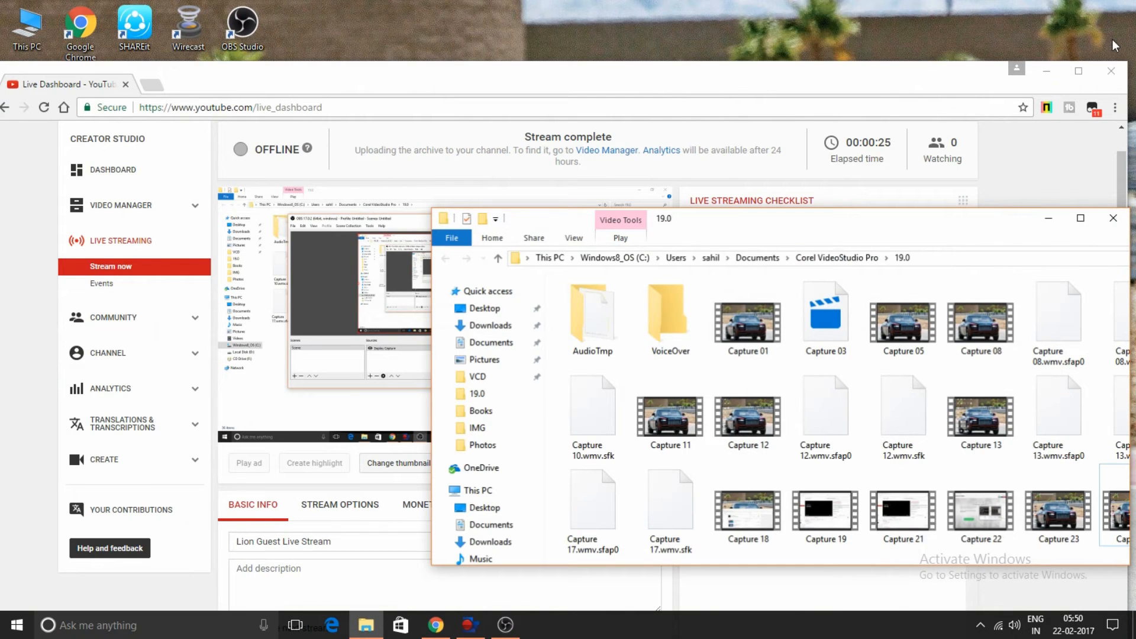
pyautogui.click(1113, 218)
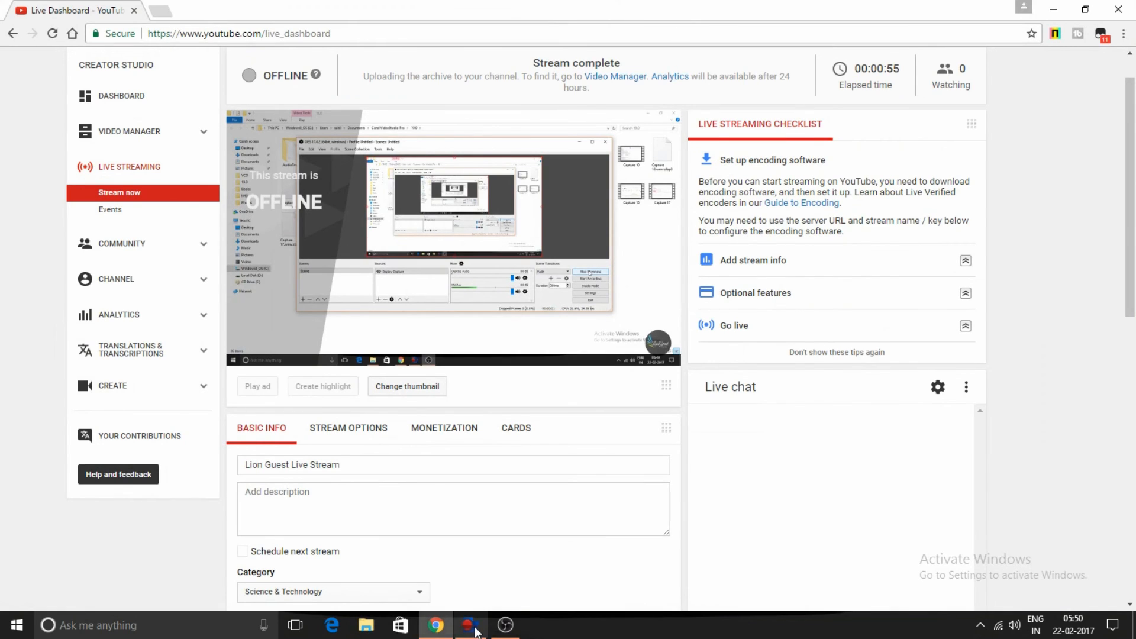
pyautogui.moveTo(470, 625)
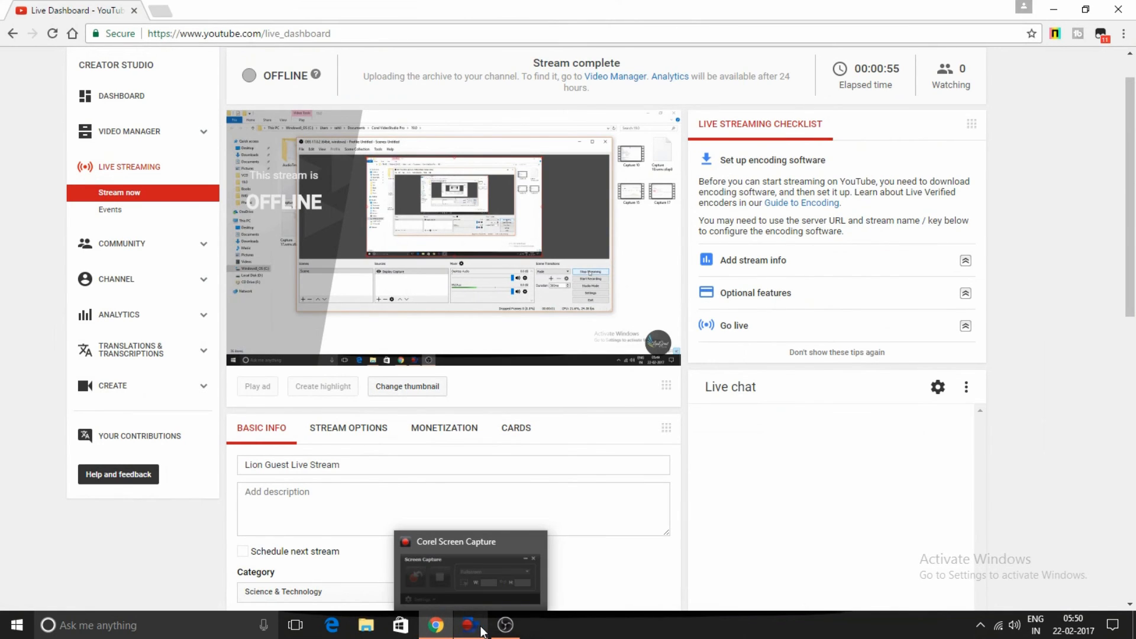